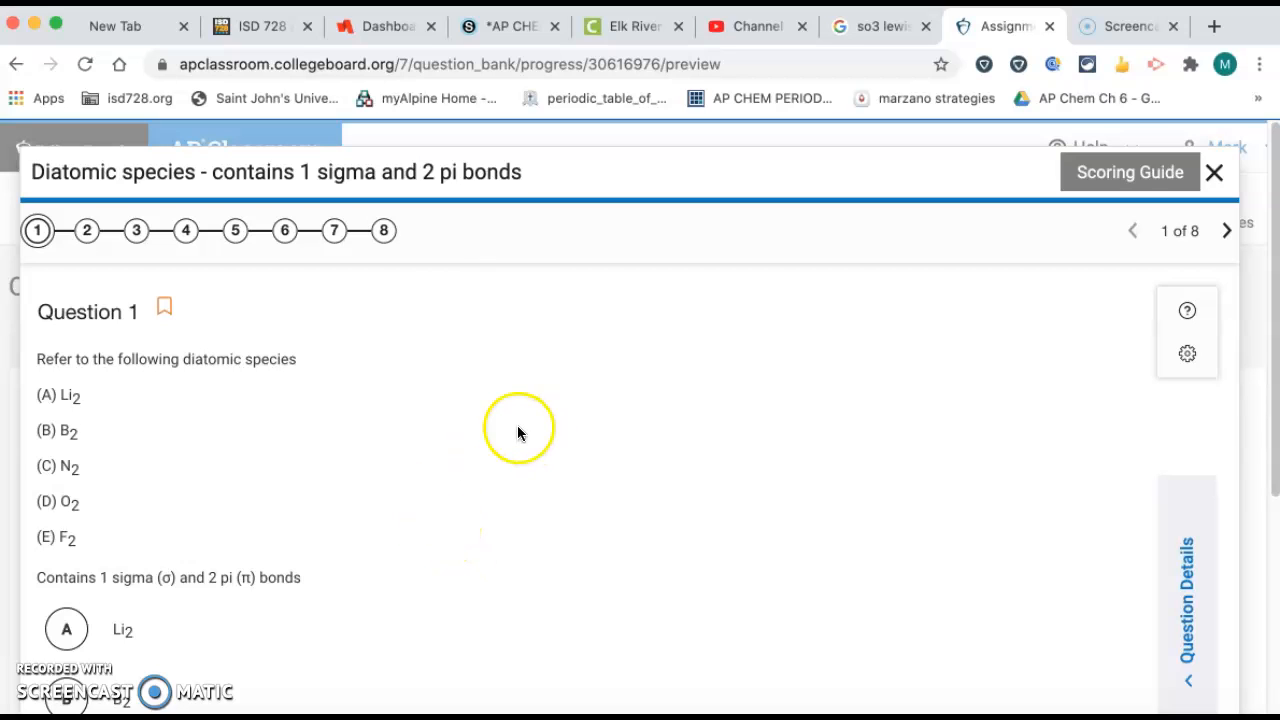
mouse_move(197, 412)
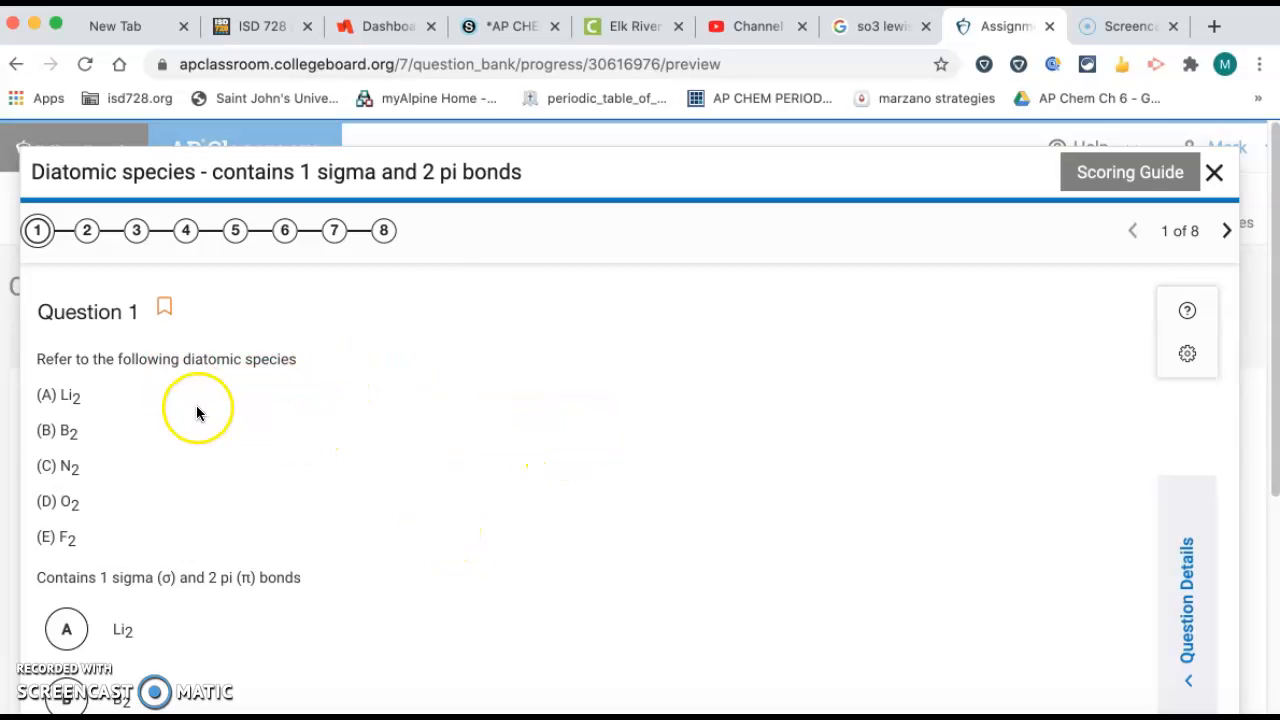
mouse_move(85, 448)
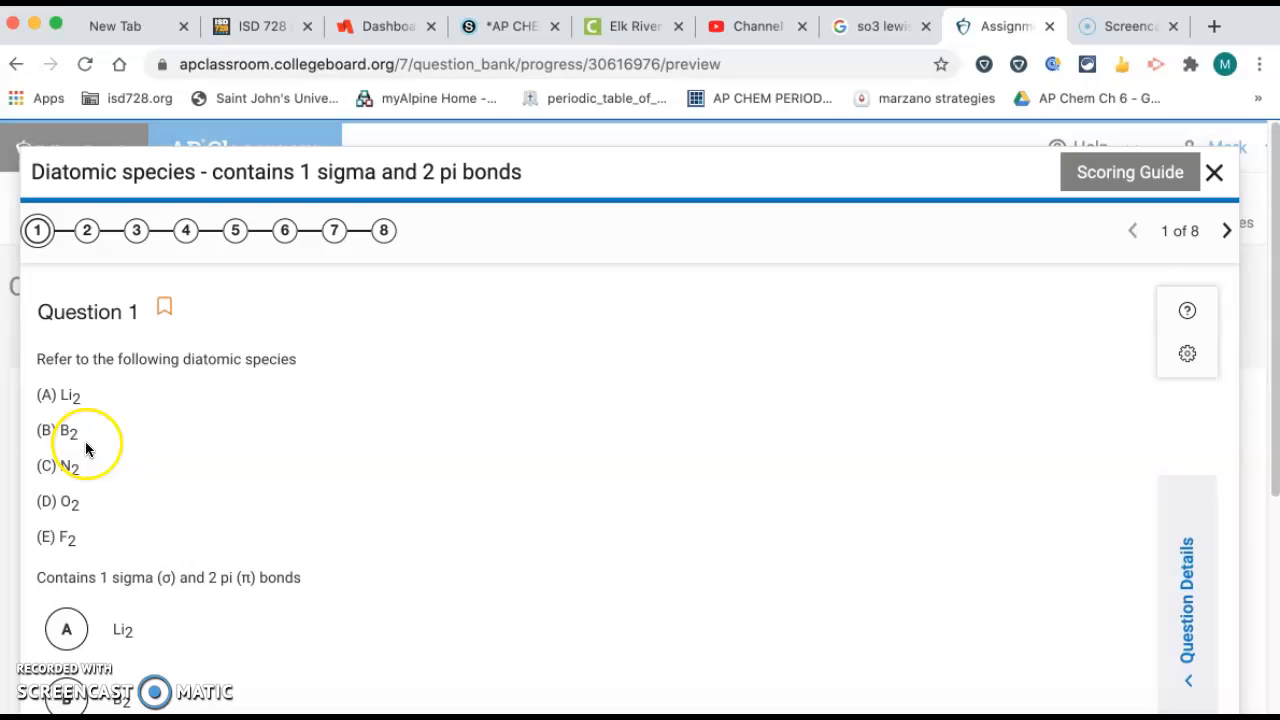
mouse_move(84, 597)
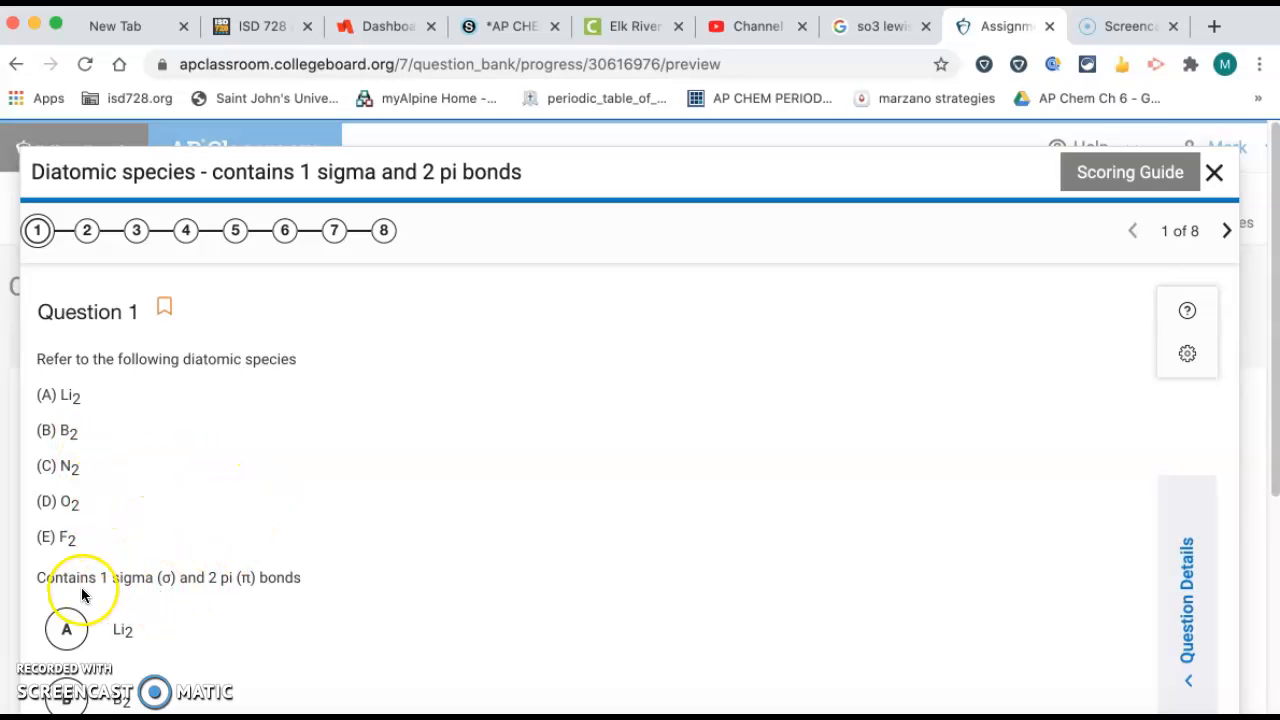
mouse_move(208, 600)
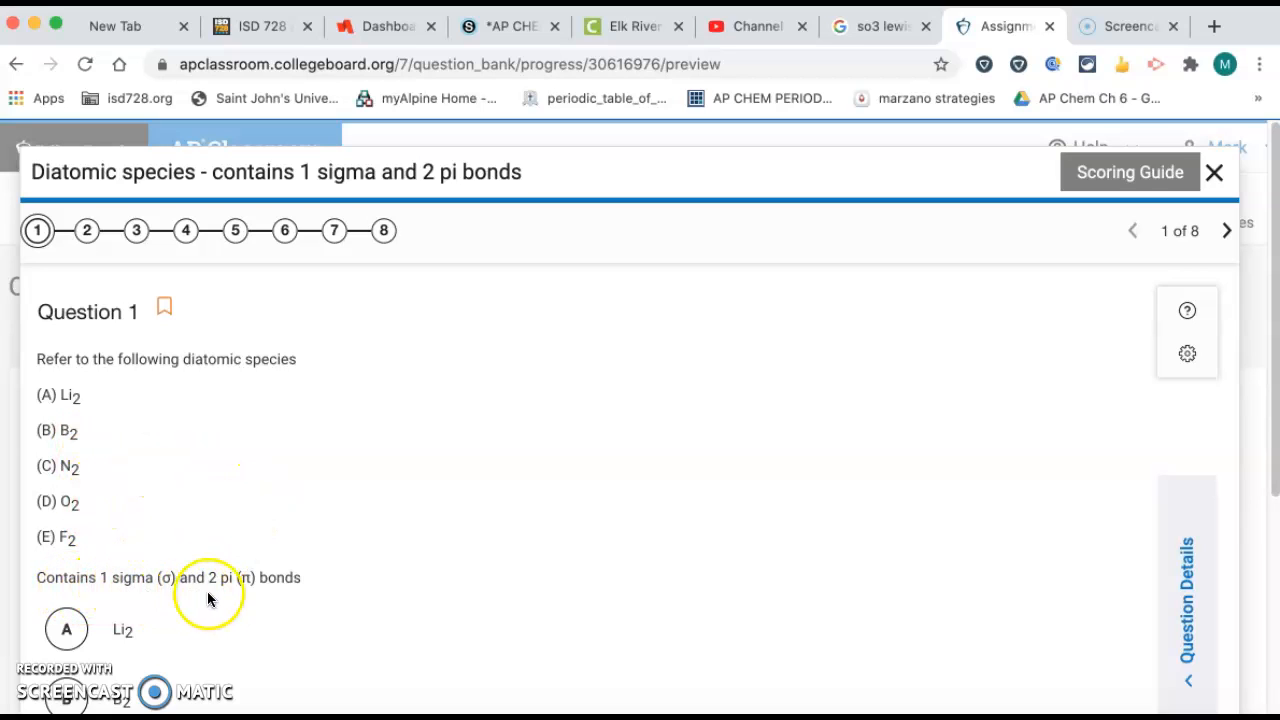
mouse_move(265, 594)
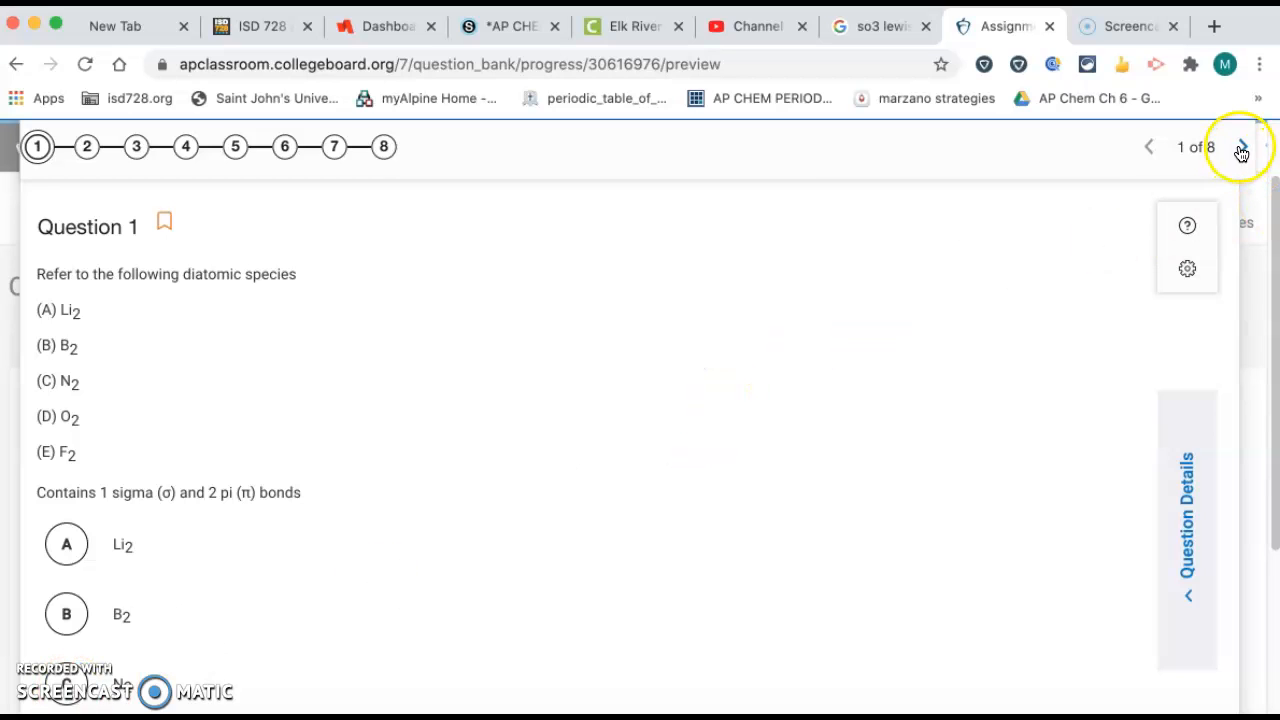
- Advance to question 2 of 8 and scroll down to its bond-order-2 answer choices
left_click(1241, 147)
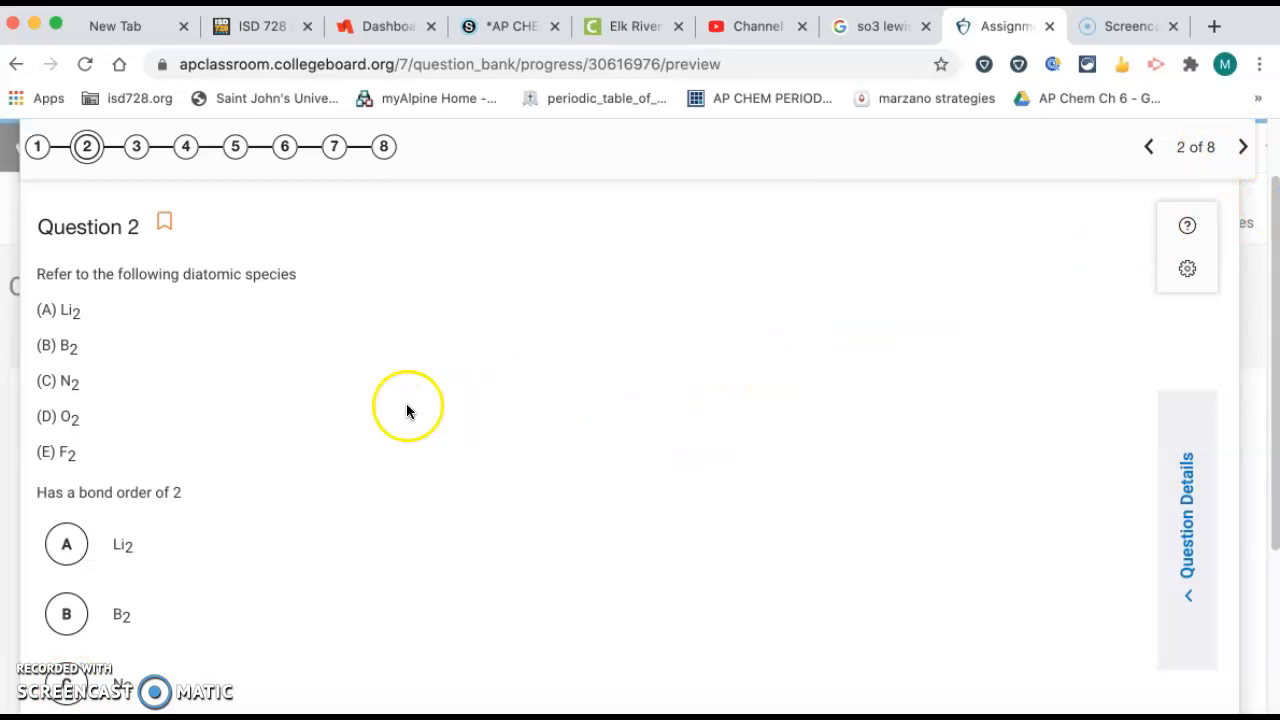
mouse_move(266, 486)
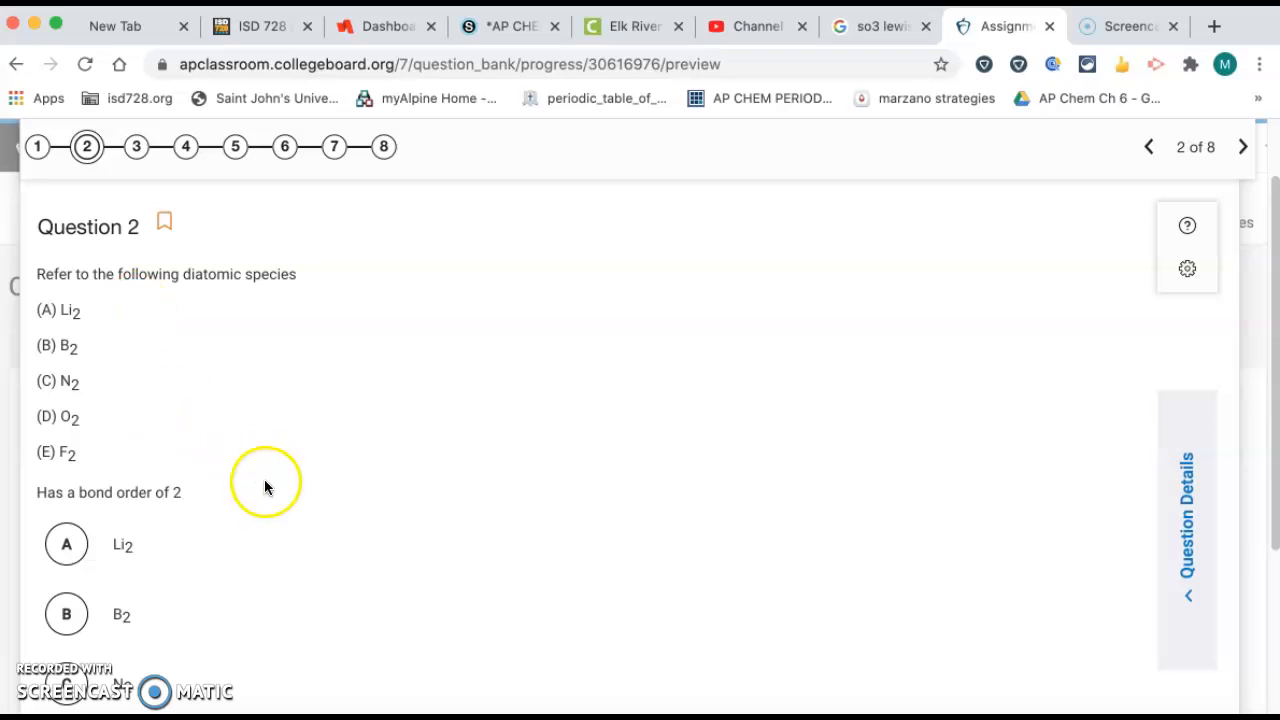
mouse_move(140, 507)
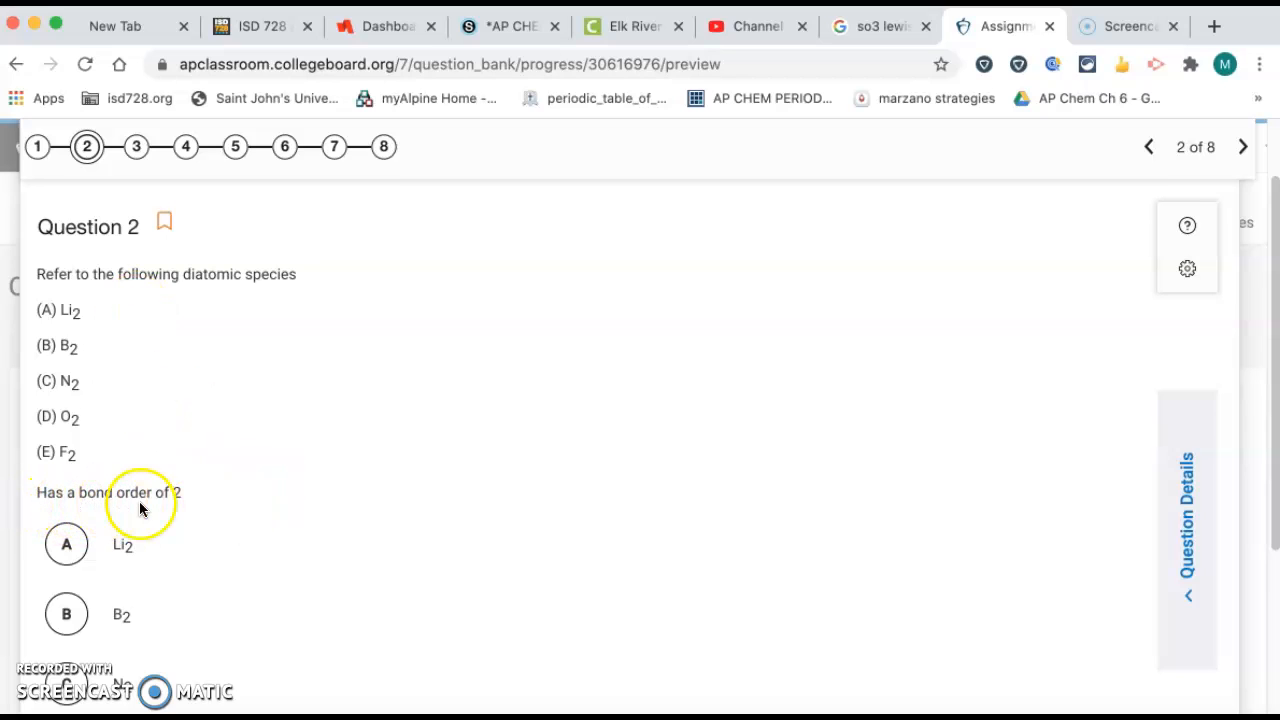
mouse_move(98, 434)
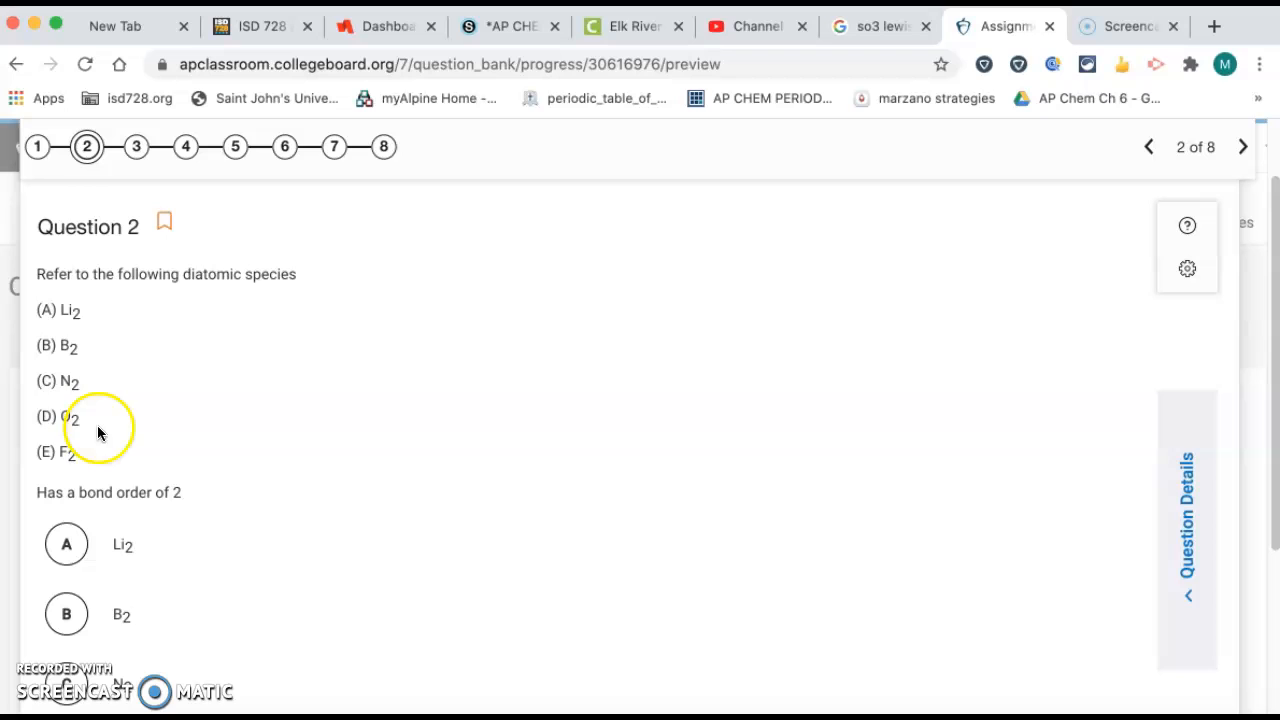
mouse_move(320, 563)
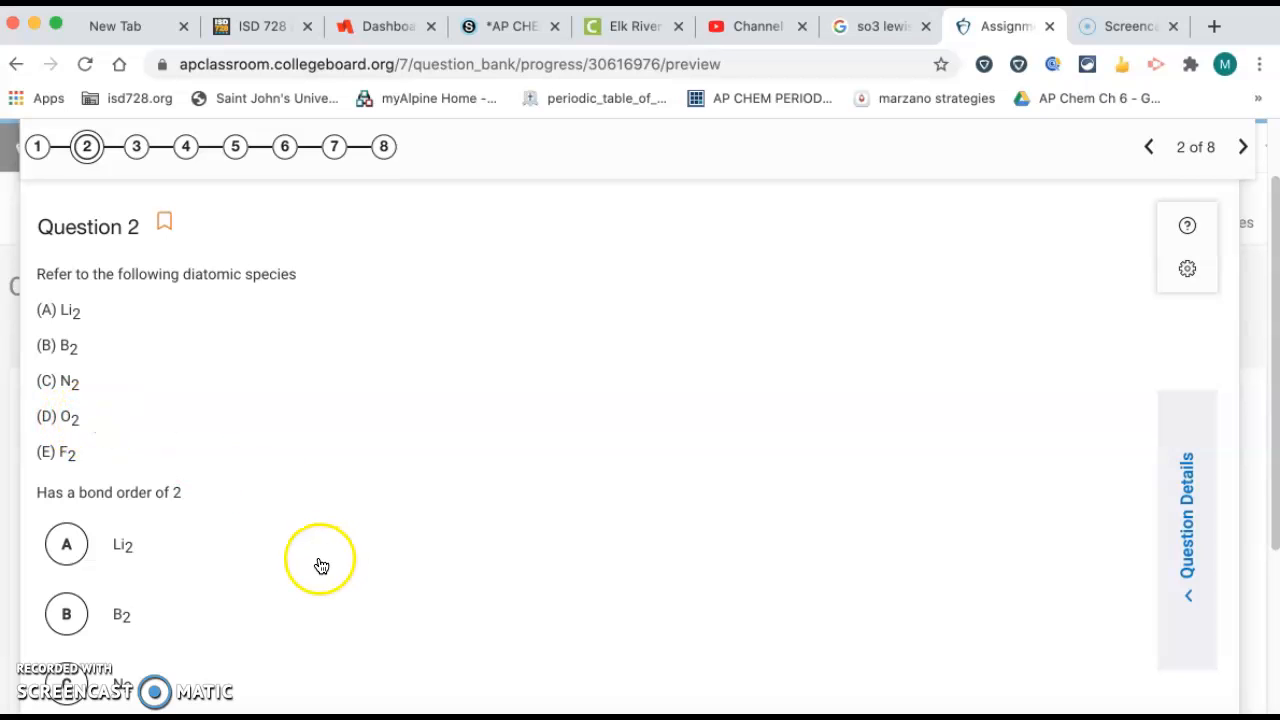
scroll("down", 3)
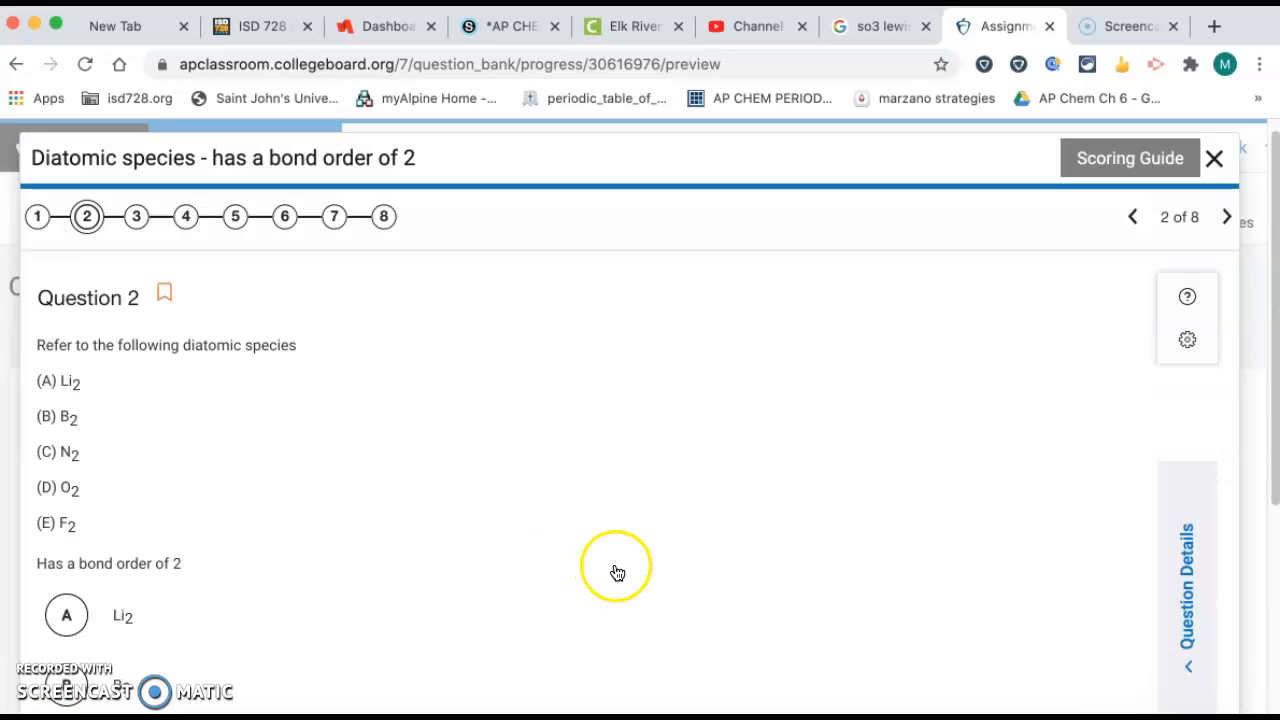
- Advance to question 3 on the largest bond-dissociation energy among diatomic species
left_click(1226, 217)
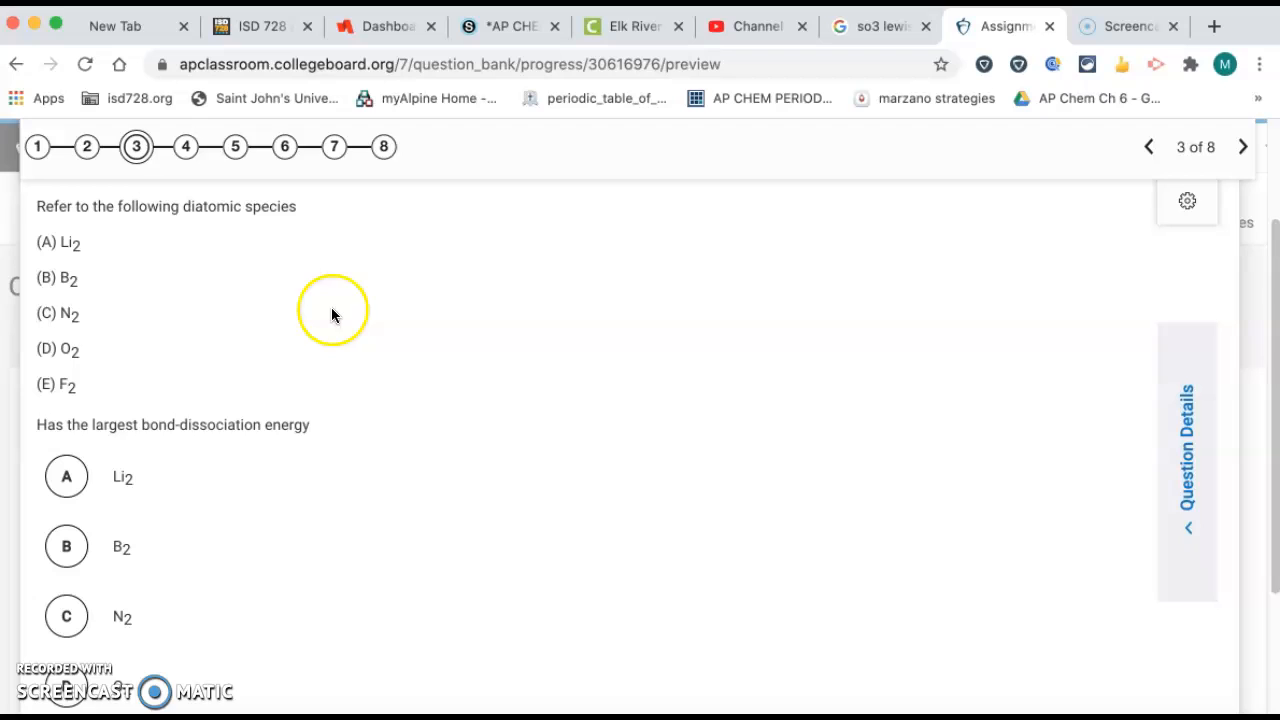
mouse_move(238, 444)
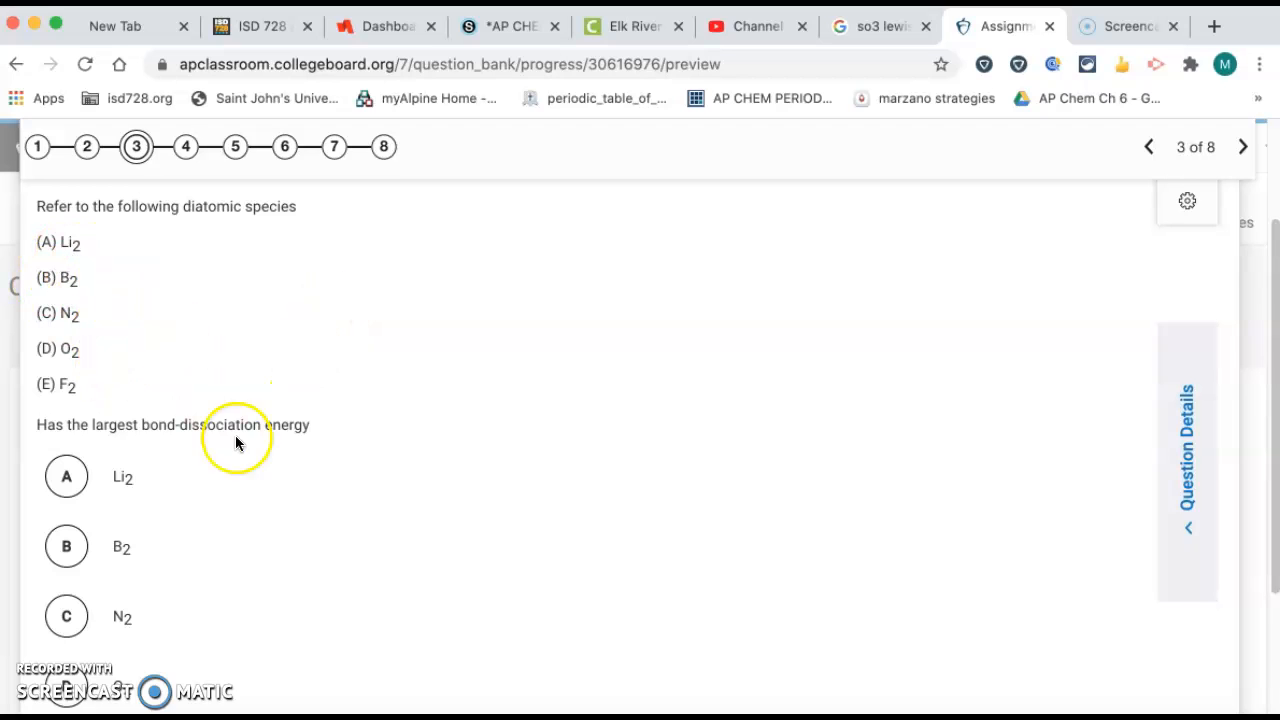
mouse_move(246, 440)
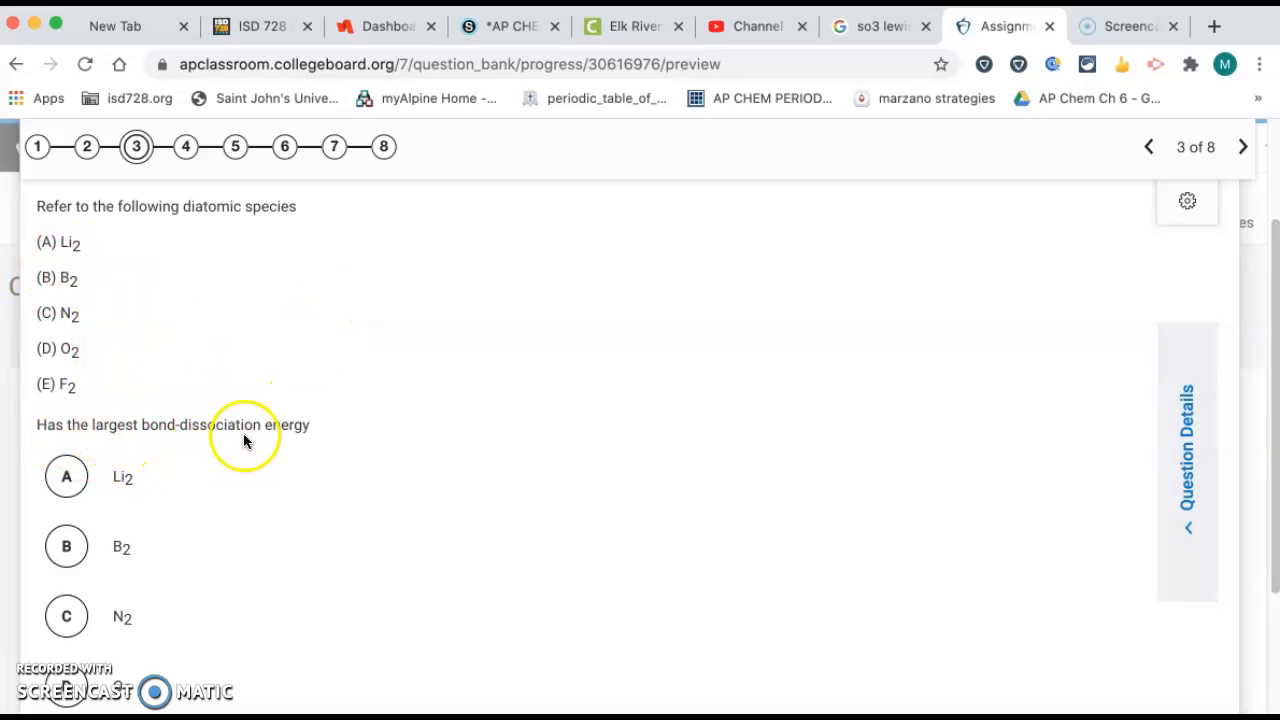
mouse_move(293, 442)
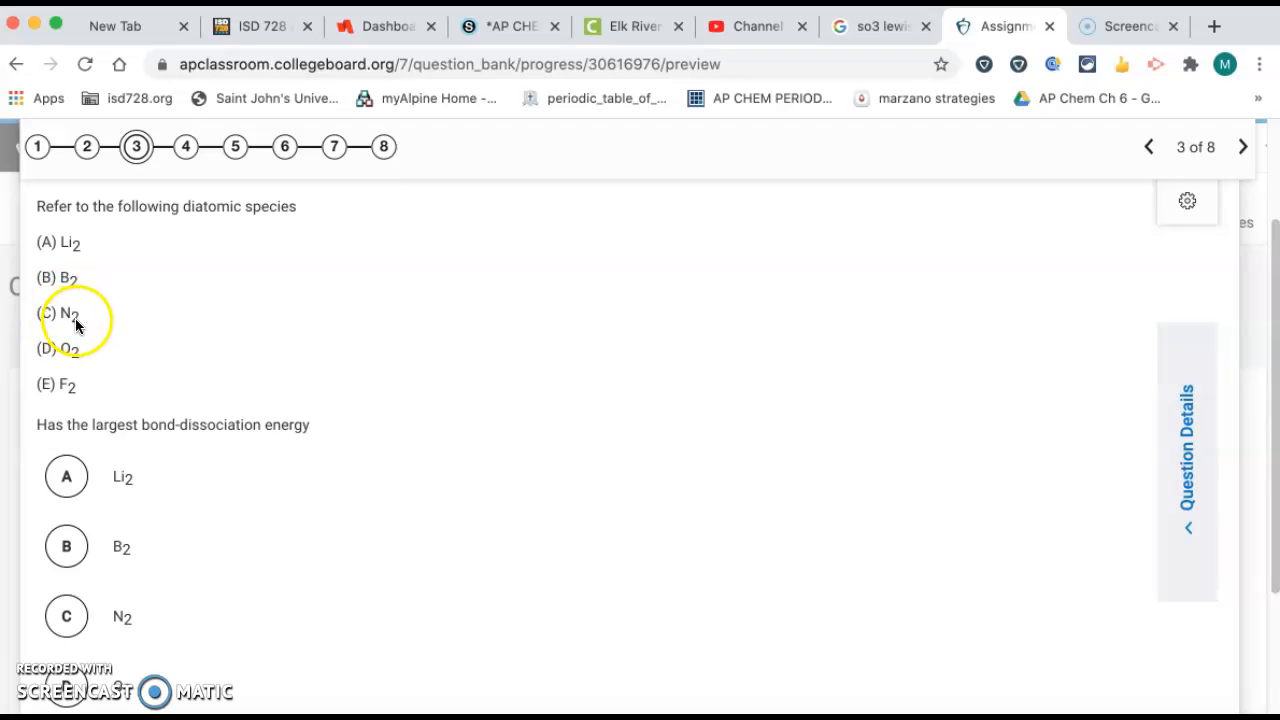
mouse_move(130, 322)
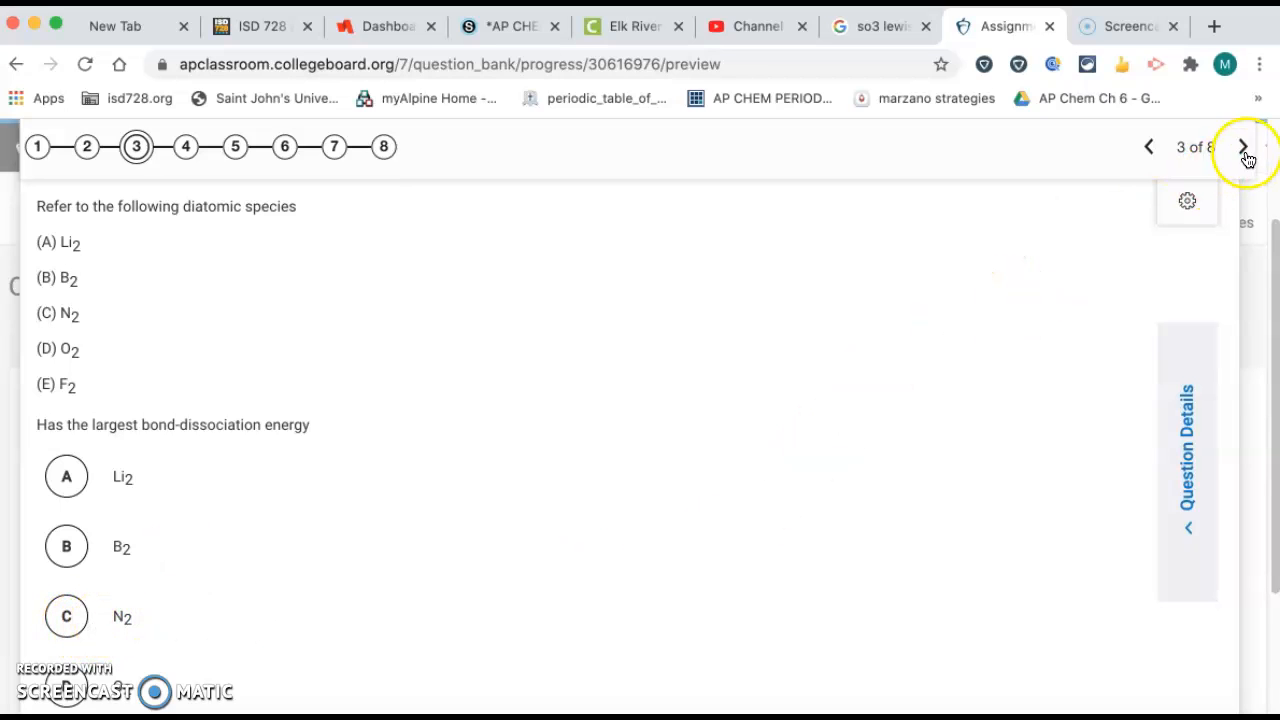
- Advance to question 4 on the geometry of the SO3 molecule
left_click(1243, 147)
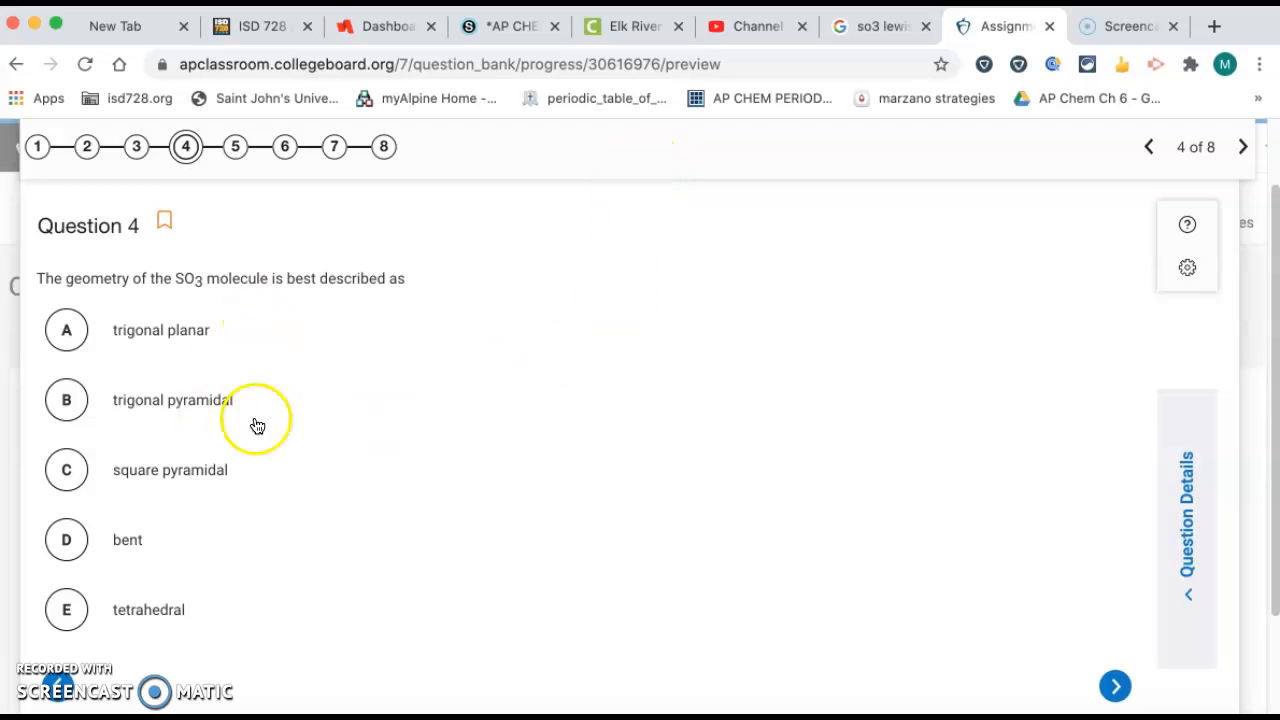
mouse_move(968, 88)
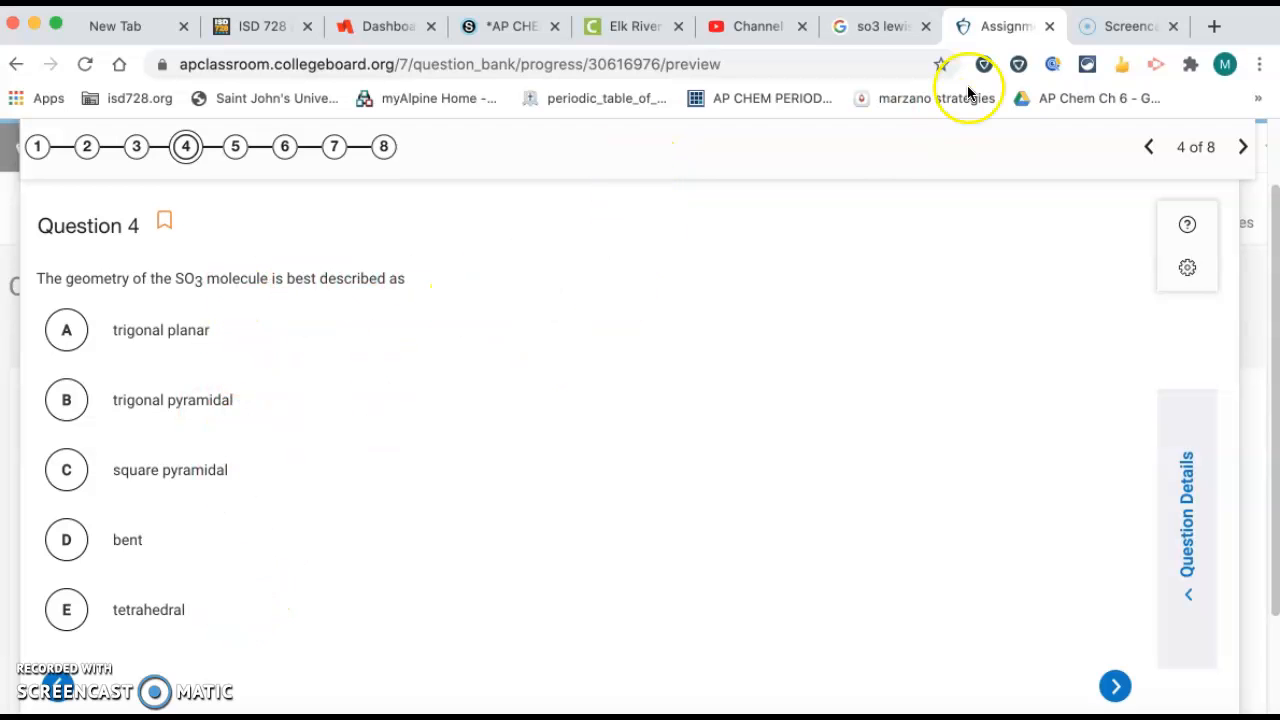
left_click(890, 26)
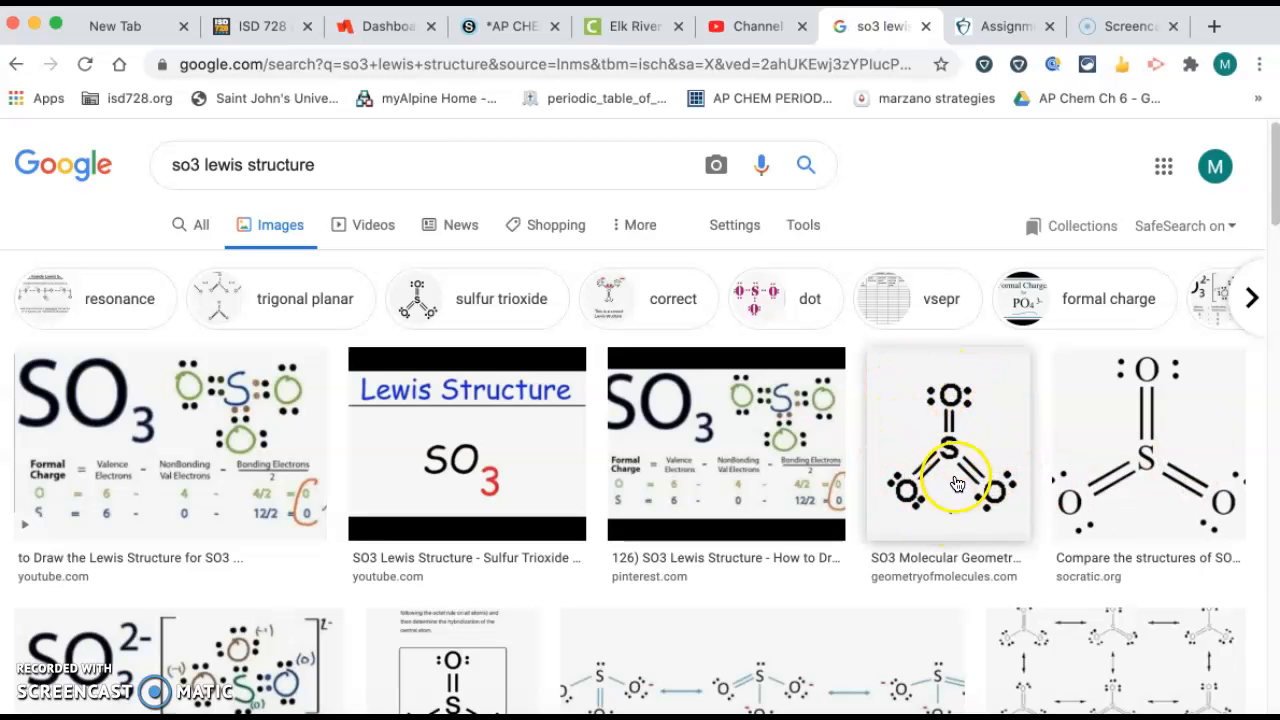
mouse_move(958, 513)
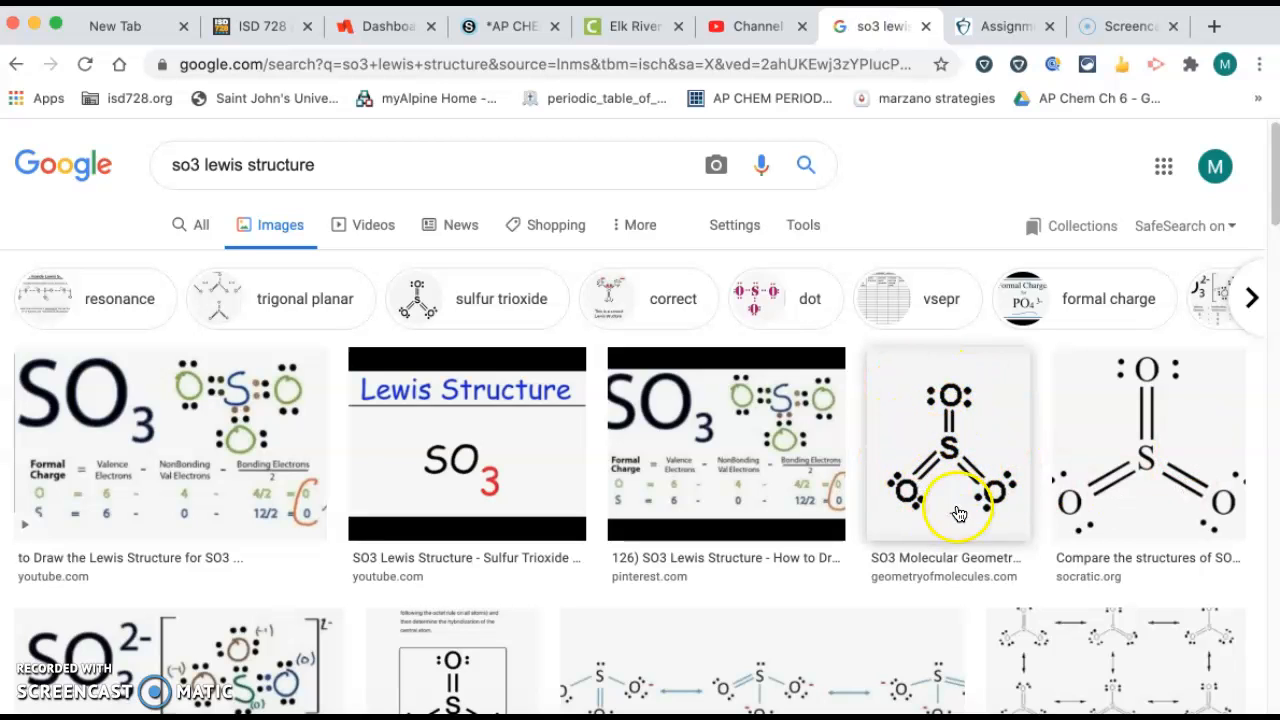
mouse_move(973, 483)
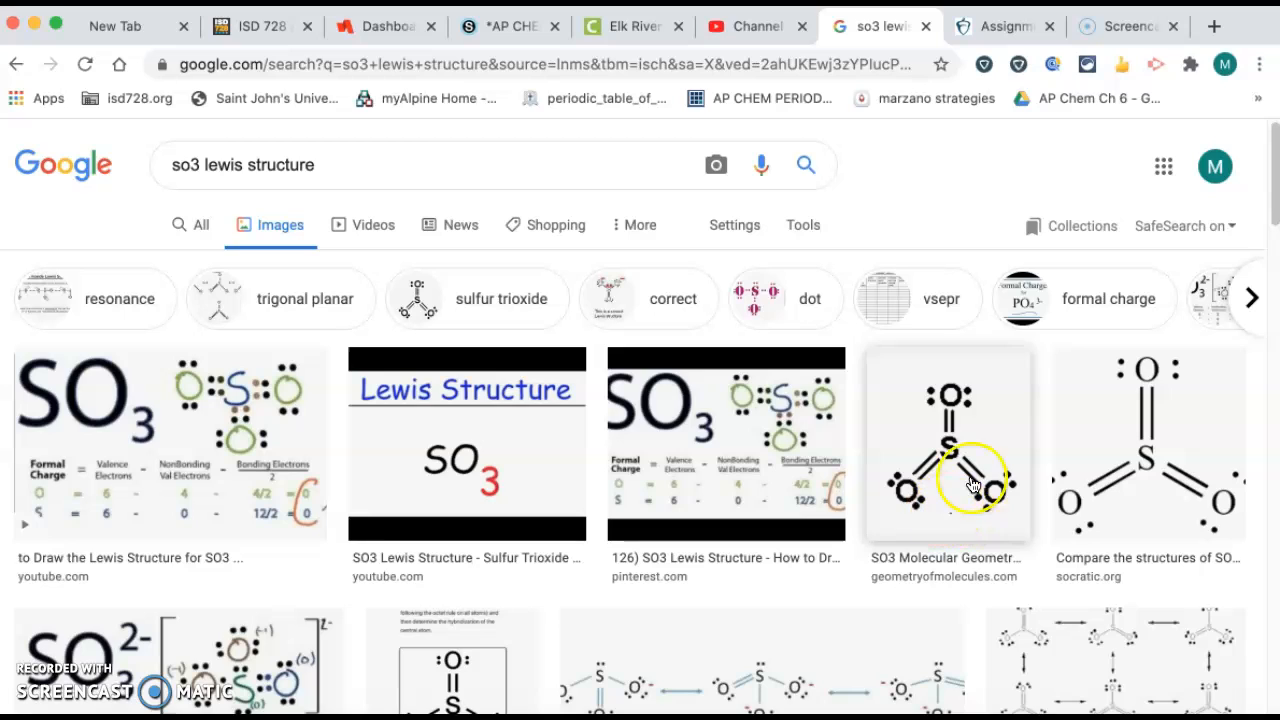
mouse_move(947, 420)
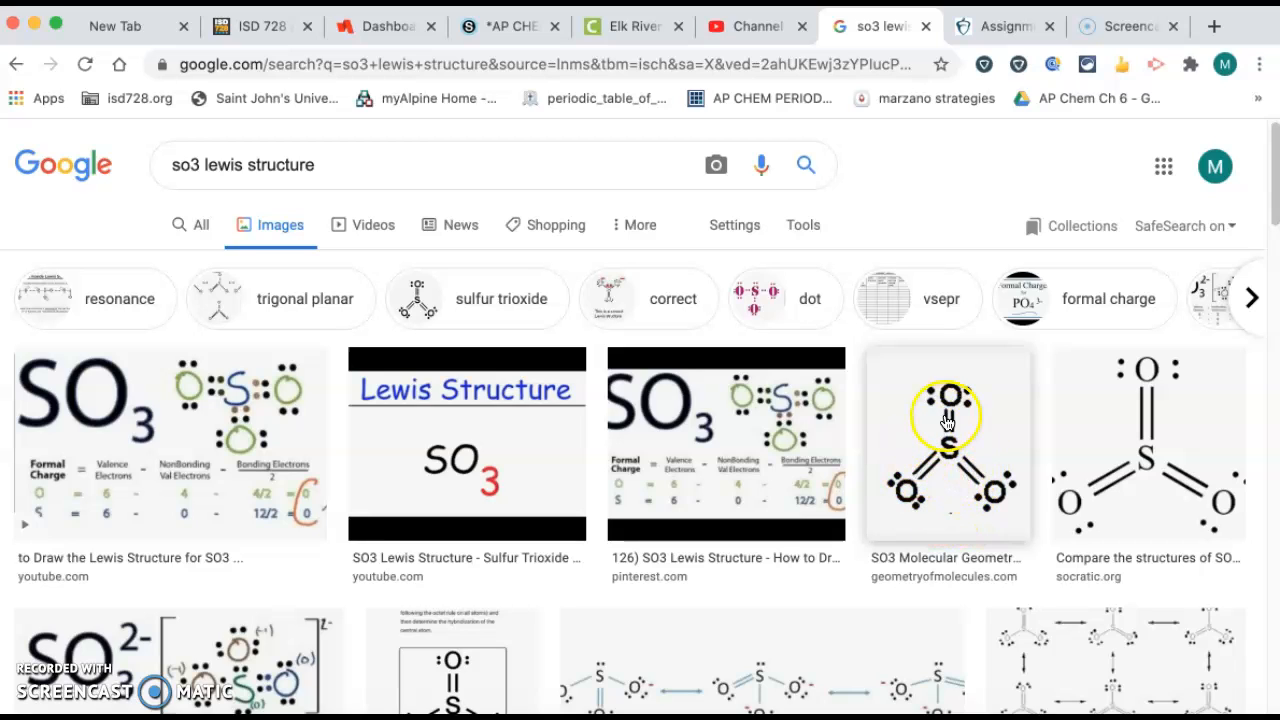
mouse_move(980, 33)
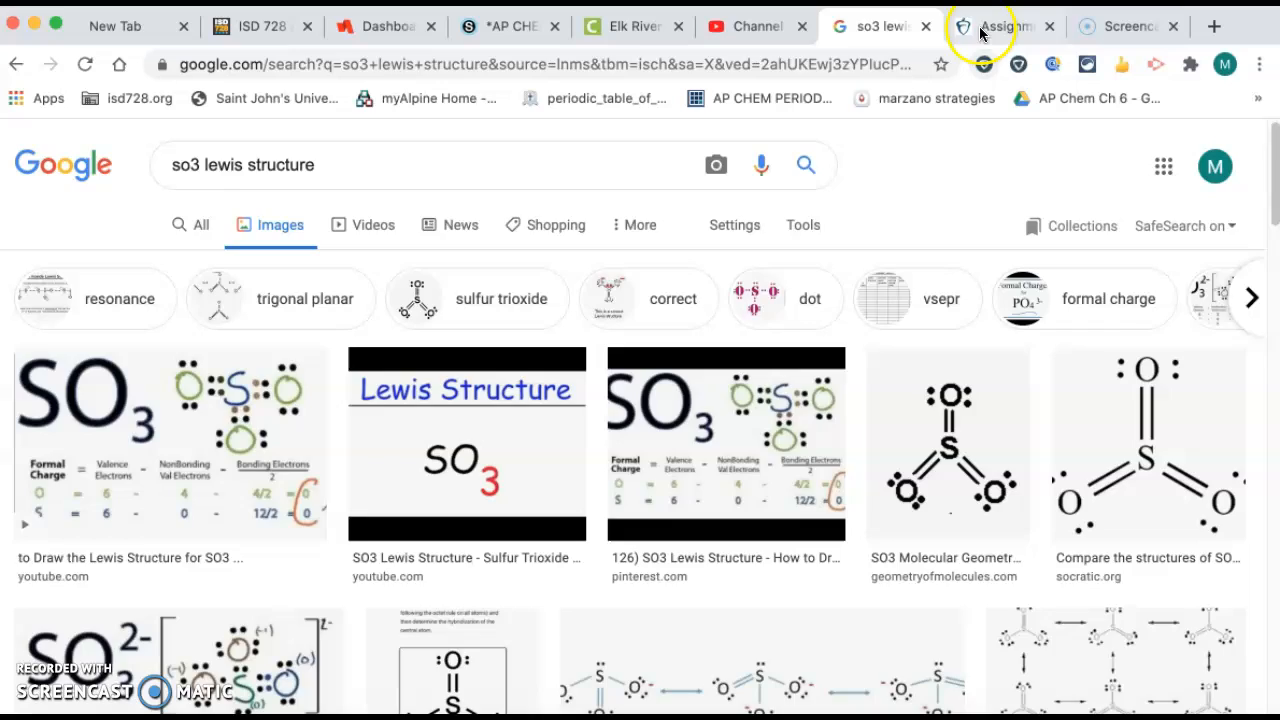
left_click(1006, 26)
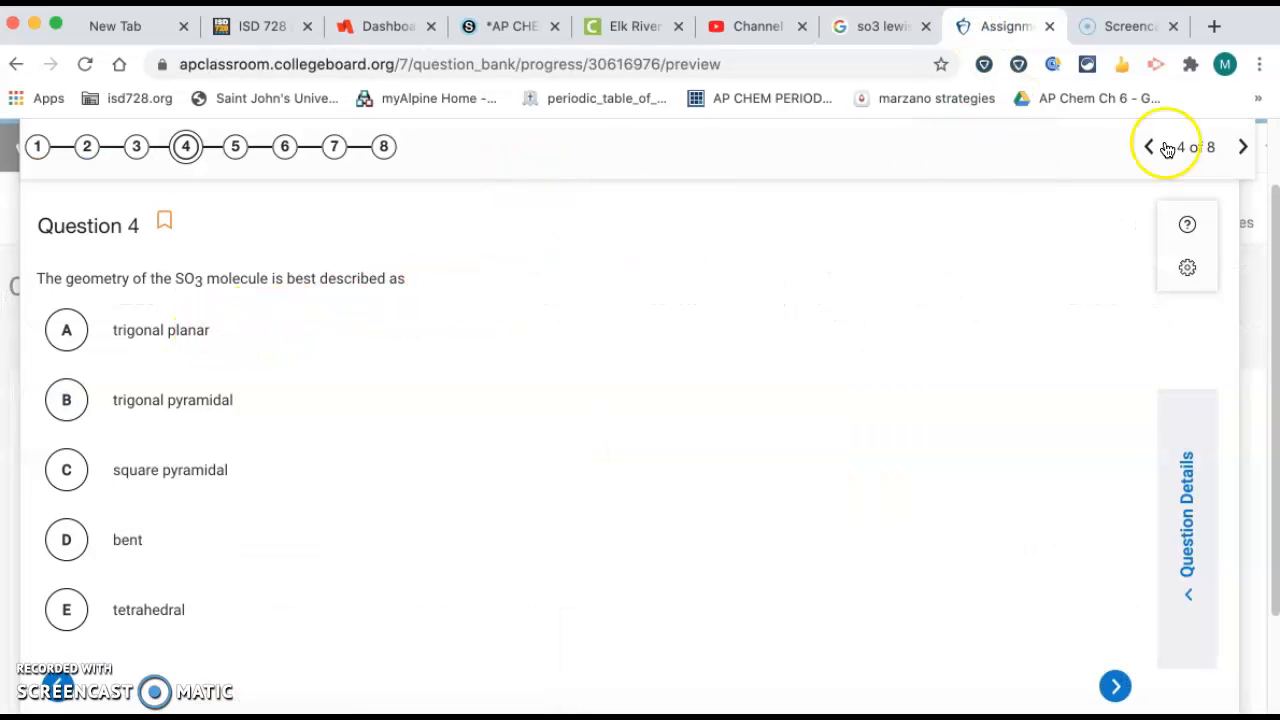
- Review question 5's Lewis diagram choices for the smallest bond angle, then advance to question 6
left_click(1243, 147)
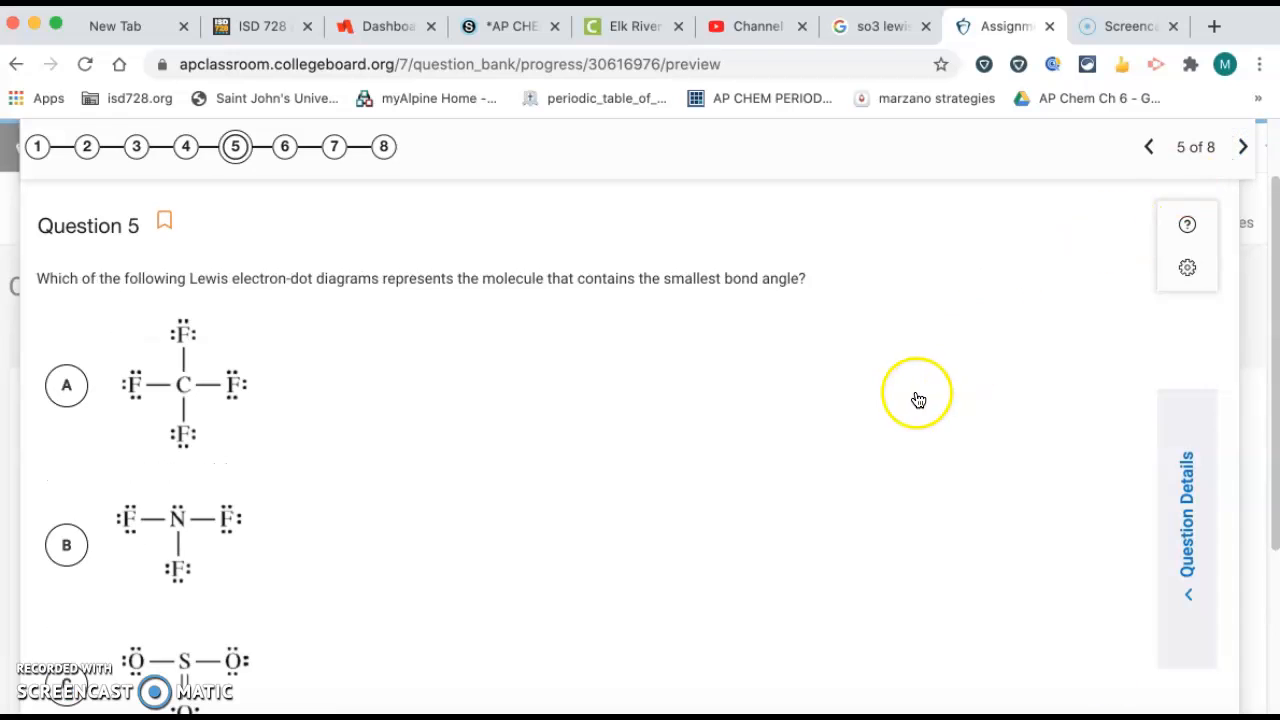
mouse_move(917, 398)
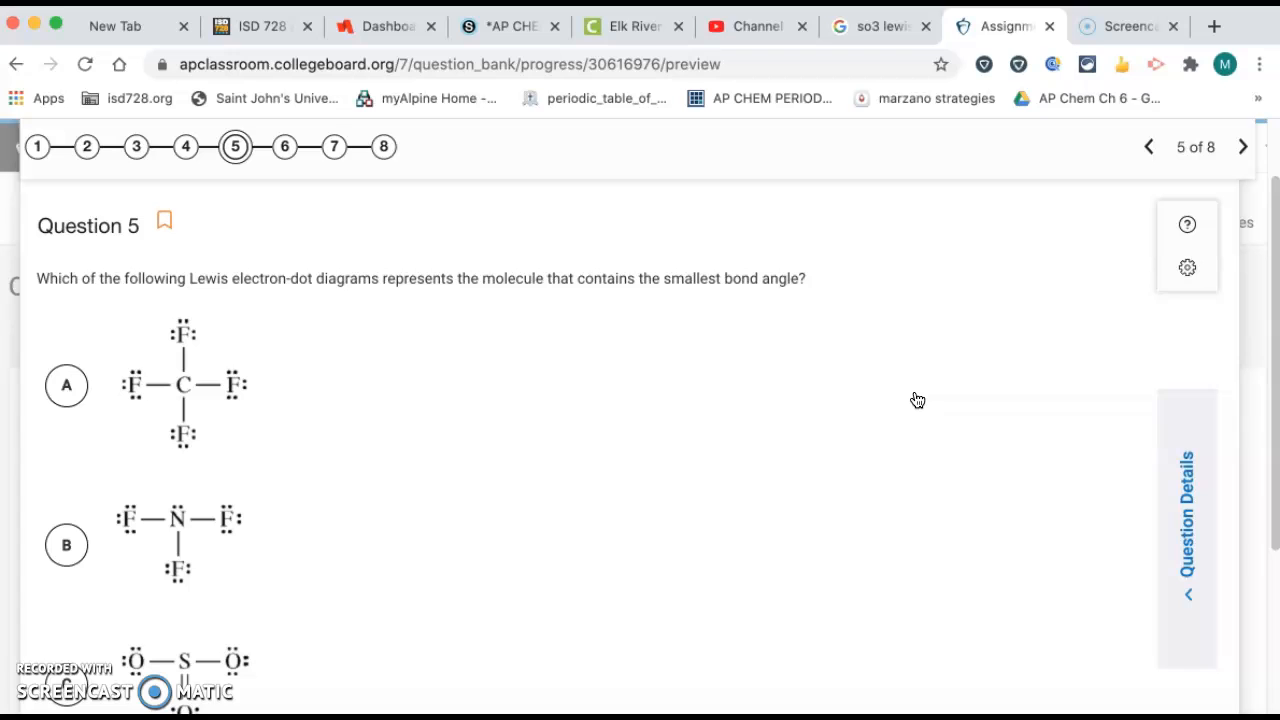
mouse_move(425, 366)
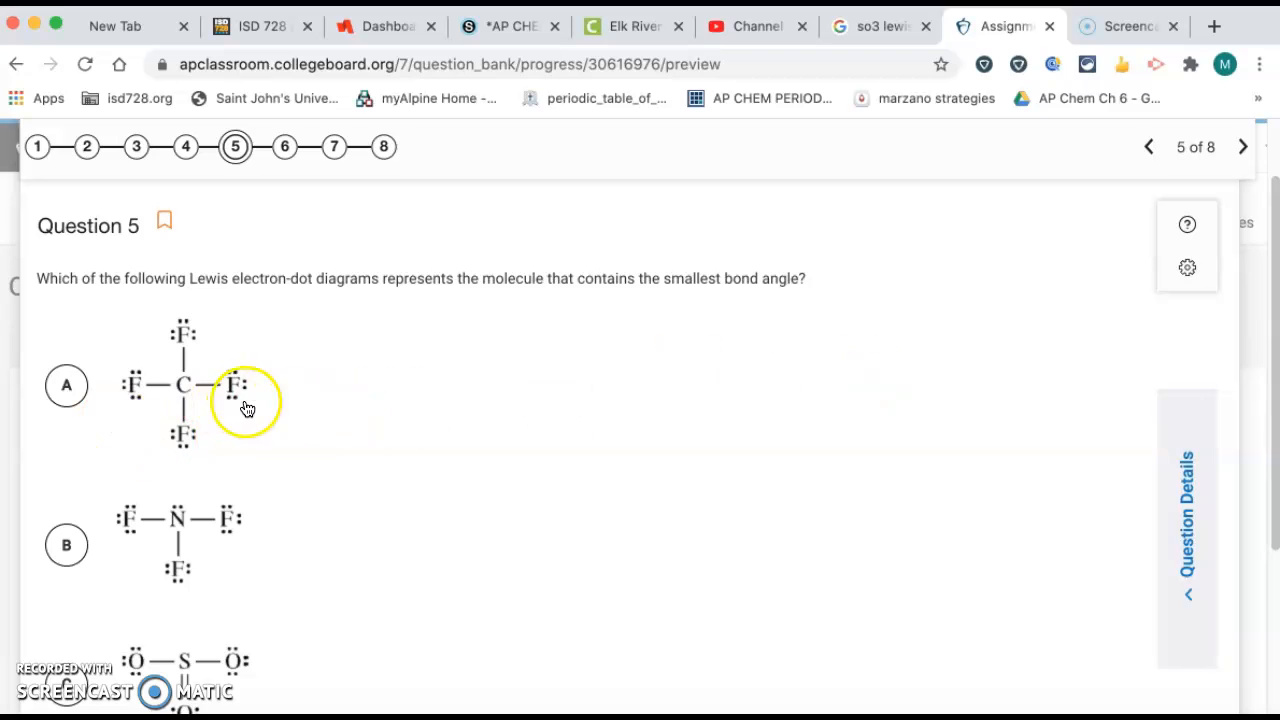
mouse_move(700, 452)
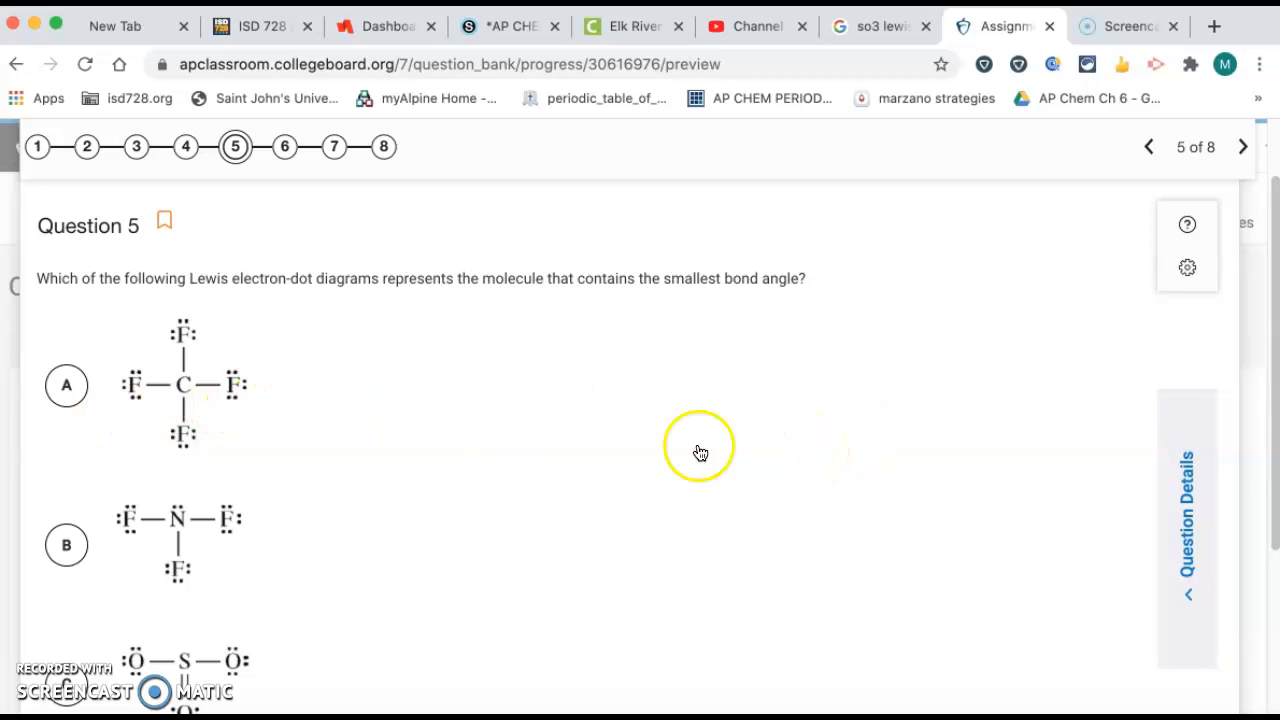
mouse_move(183, 360)
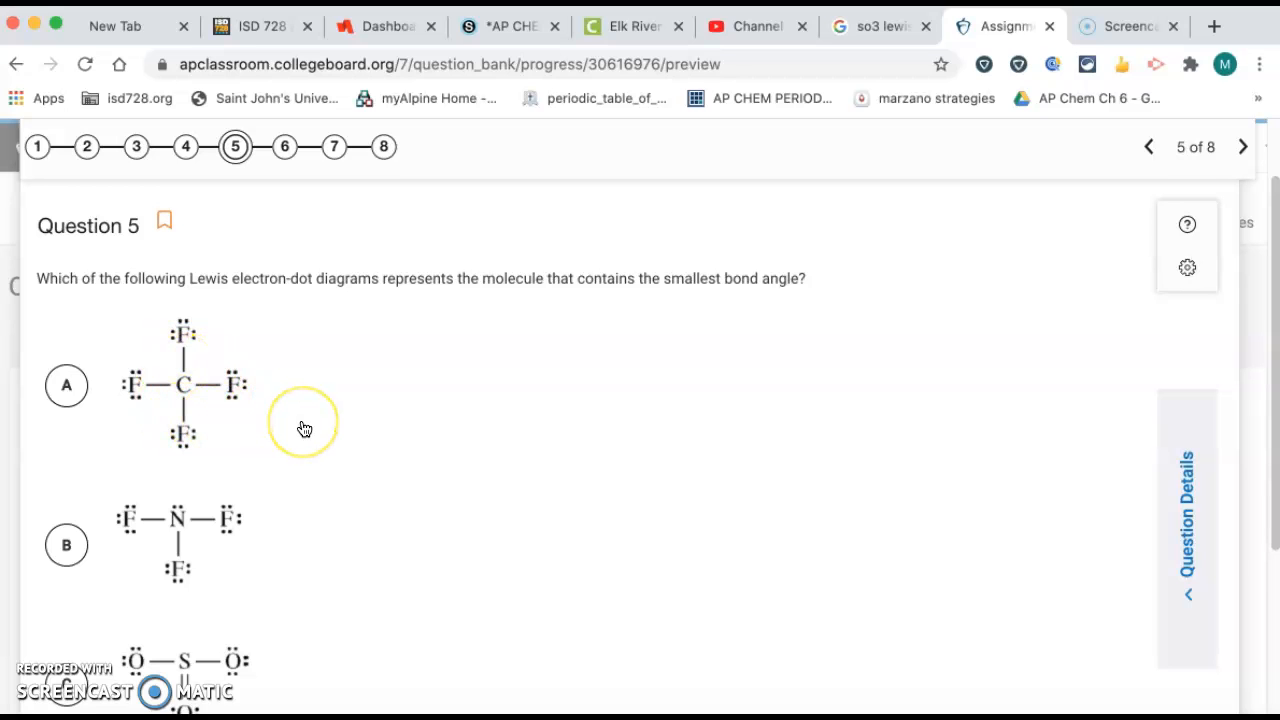
scroll("down", 3)
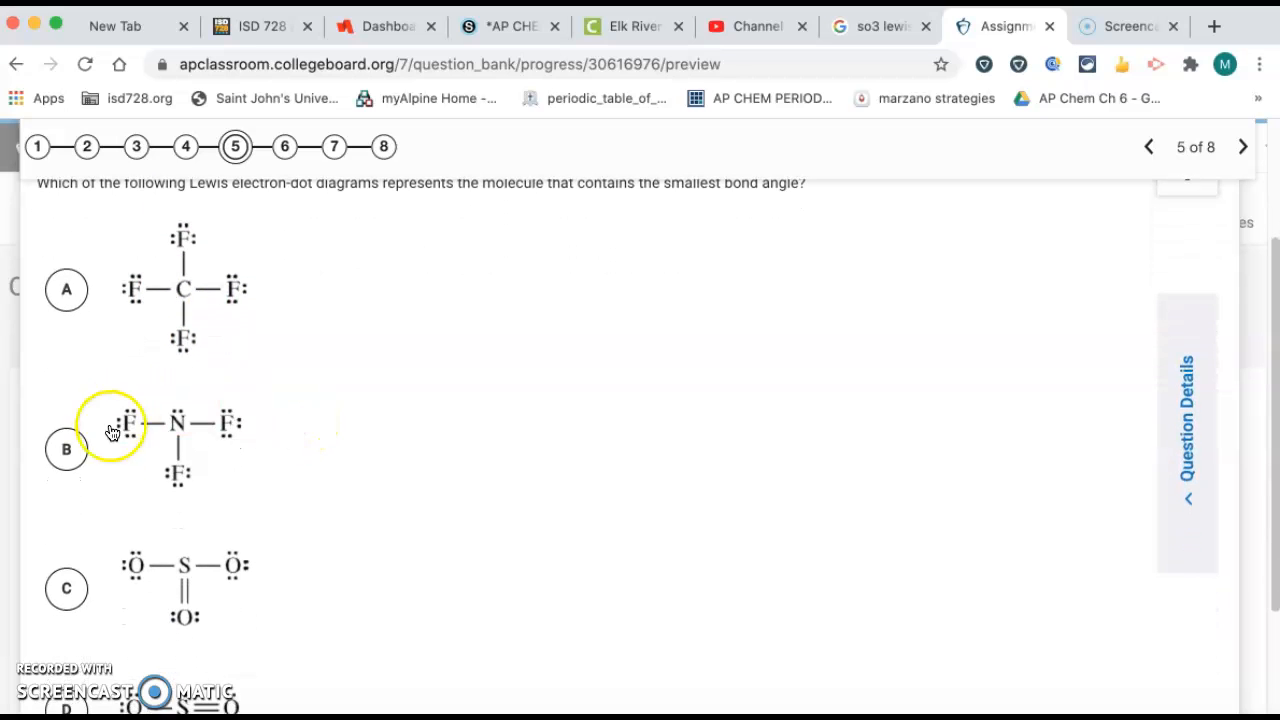
mouse_move(205, 437)
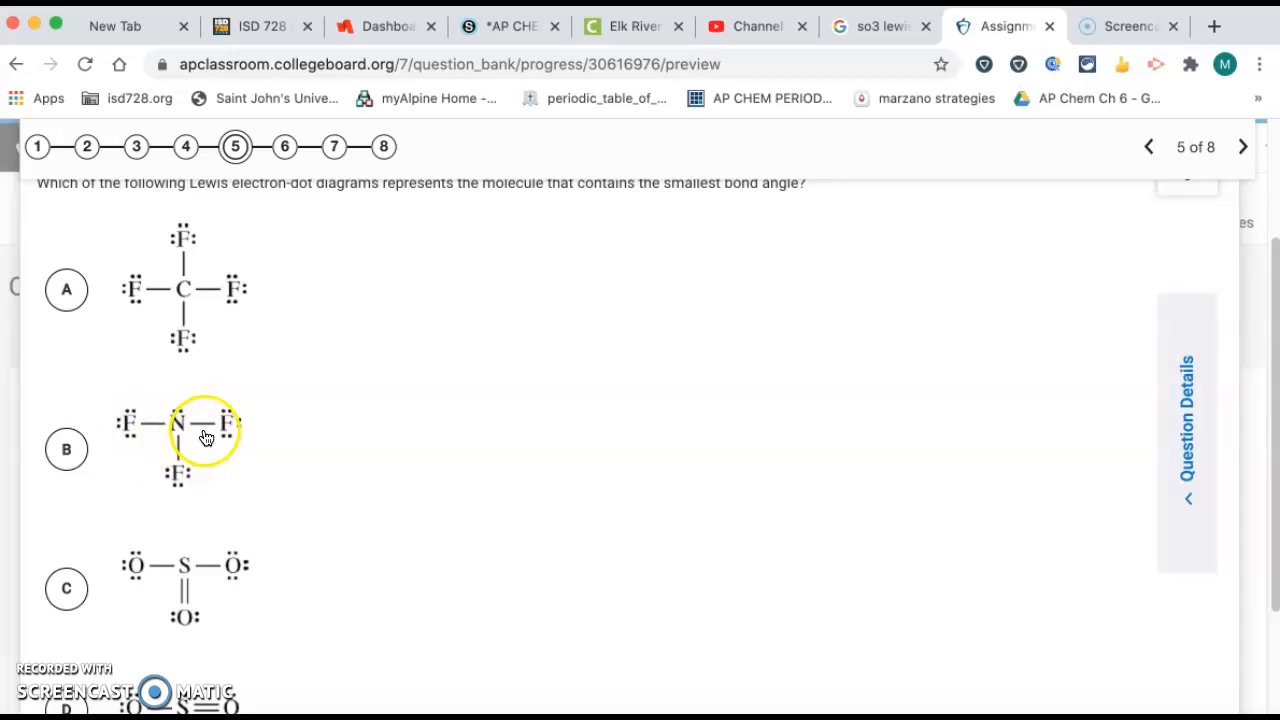
mouse_move(140, 440)
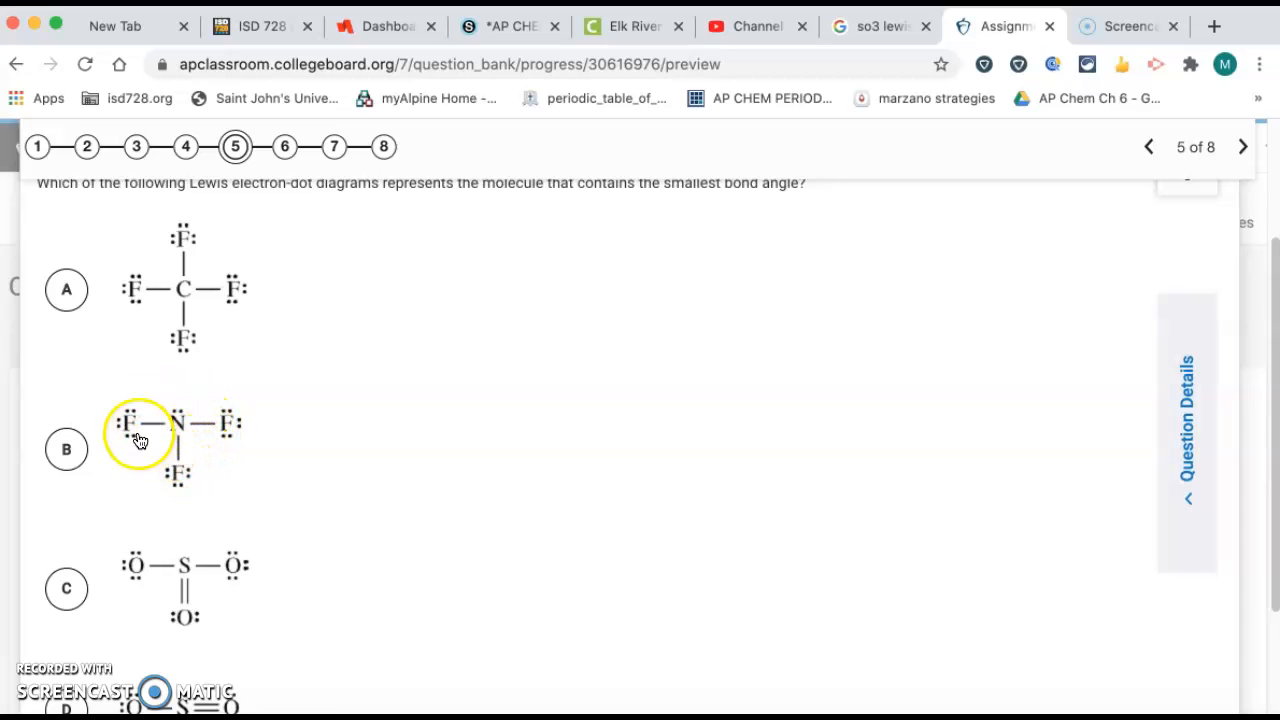
mouse_move(183, 420)
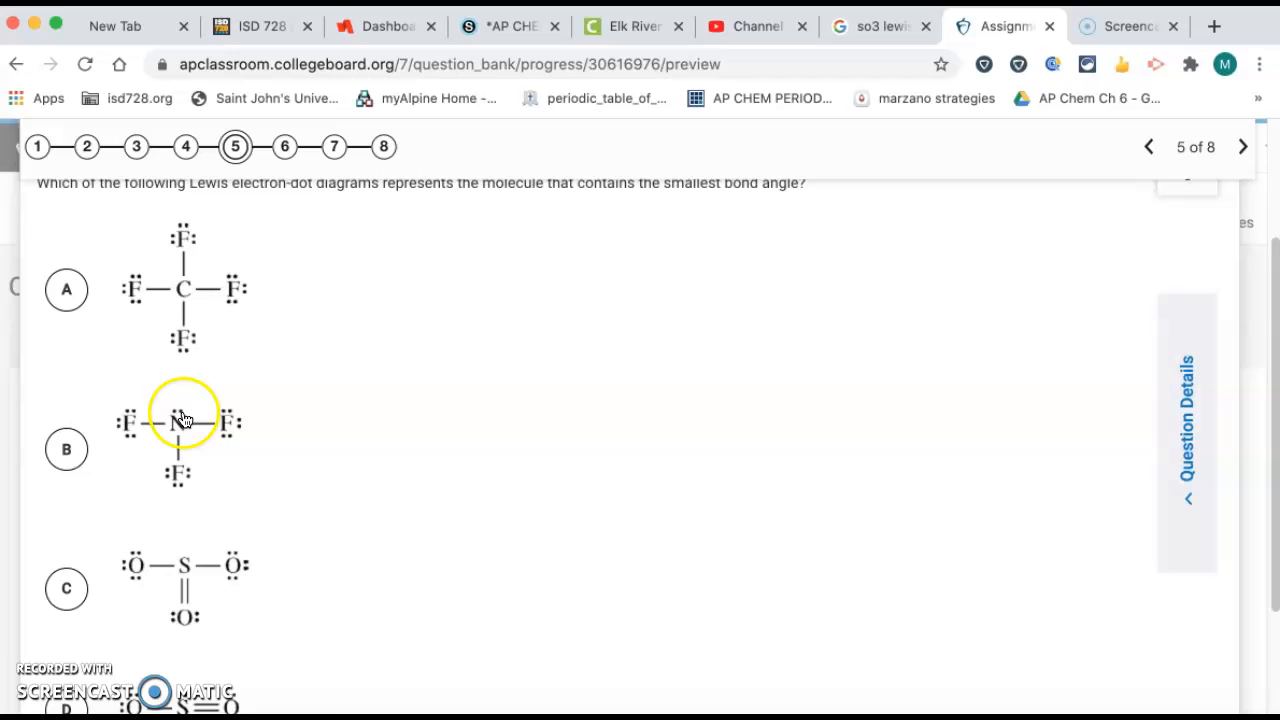
mouse_move(218, 404)
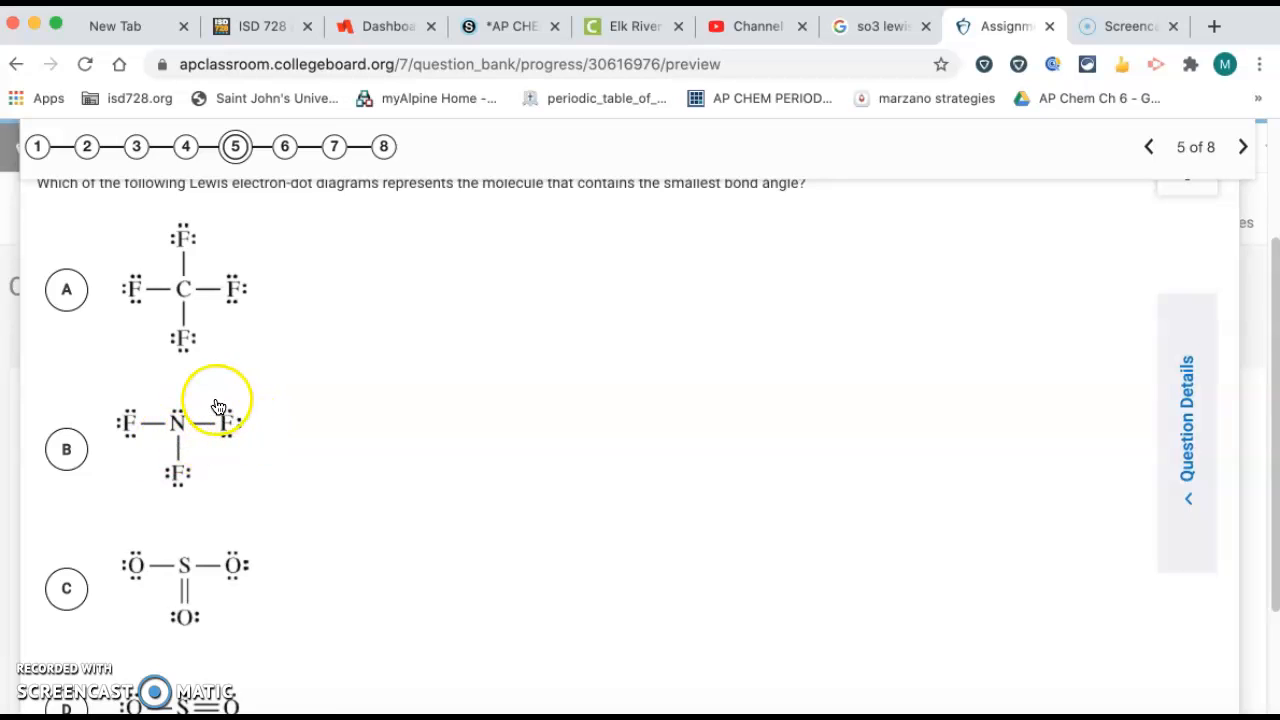
mouse_move(210, 440)
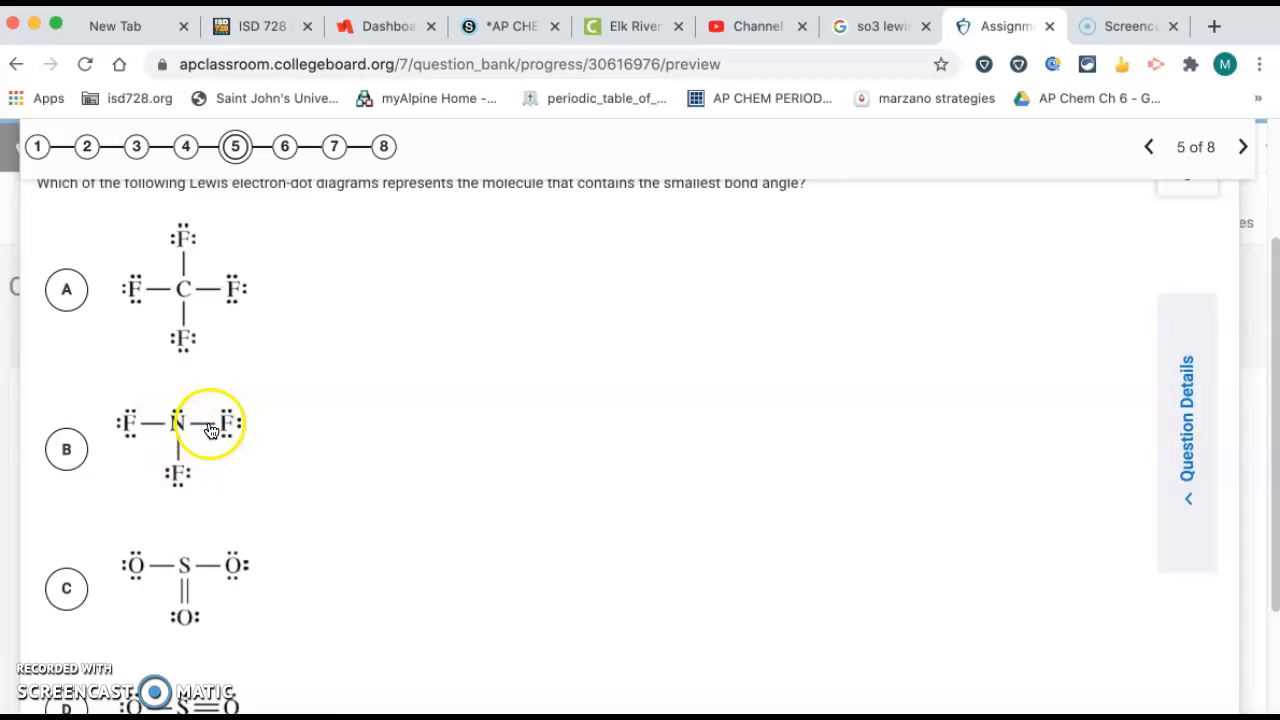
scroll("down", 3)
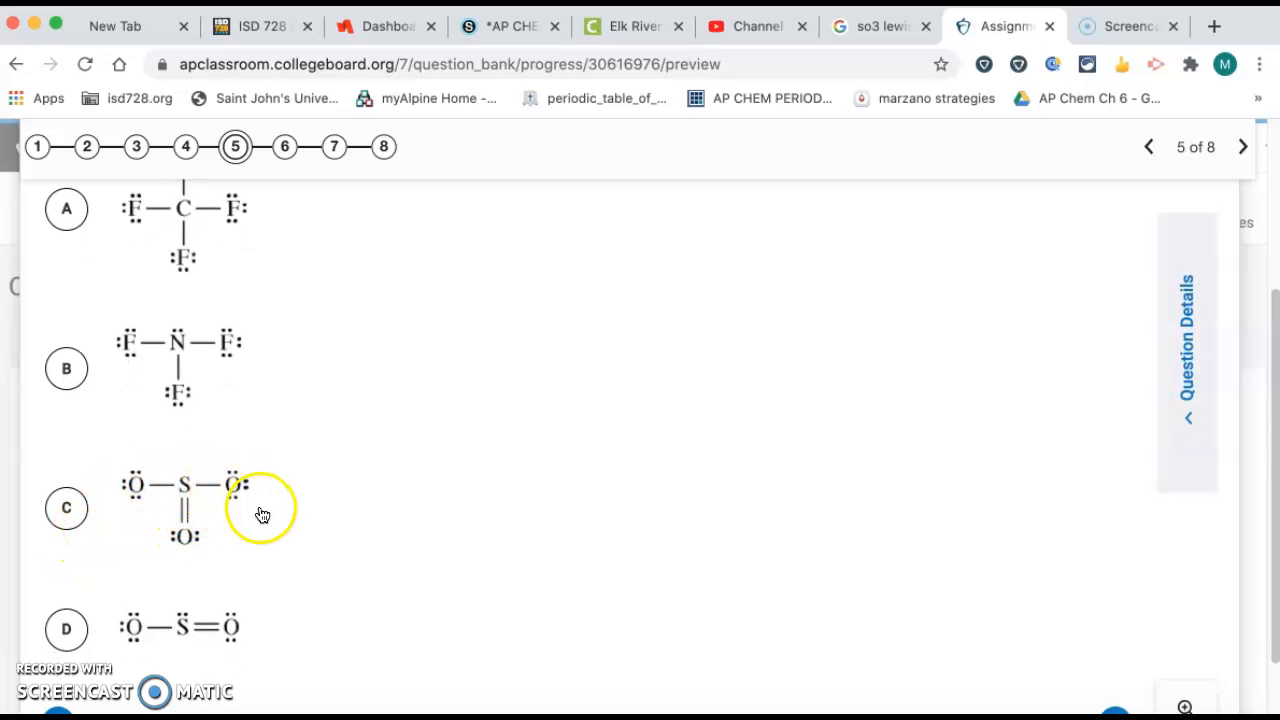
scroll("down", 3)
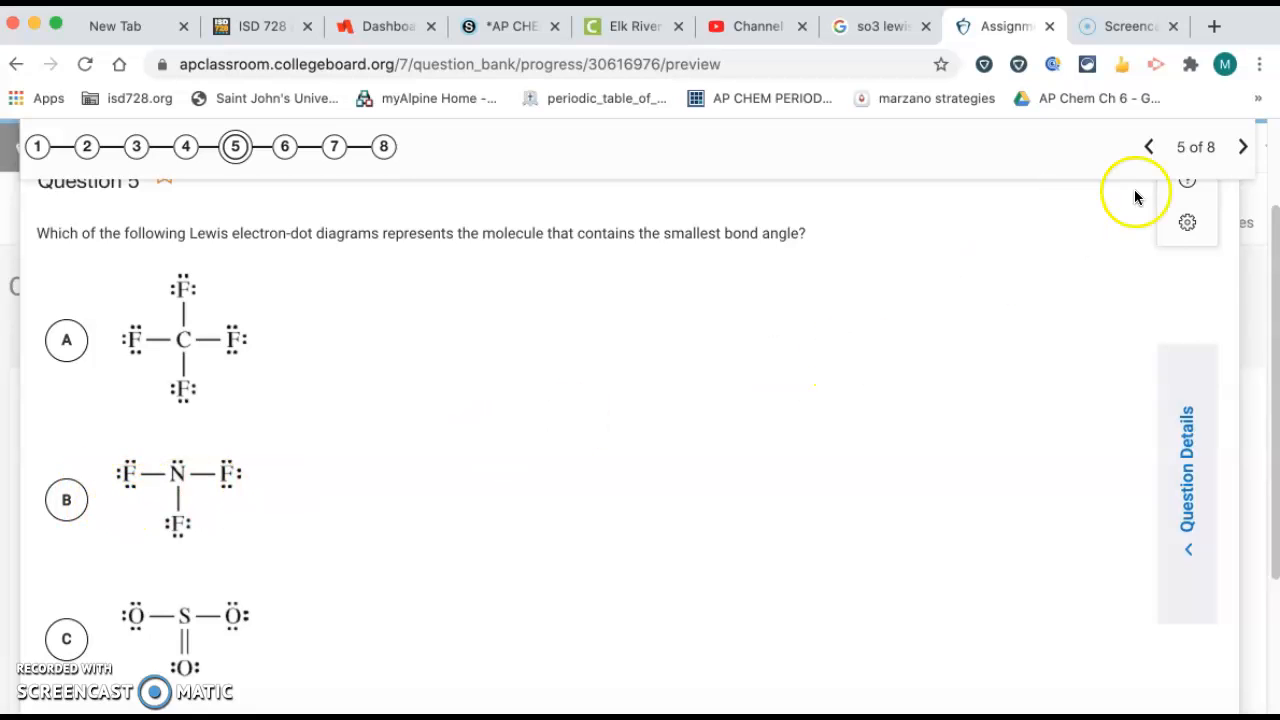
left_click(1243, 147)
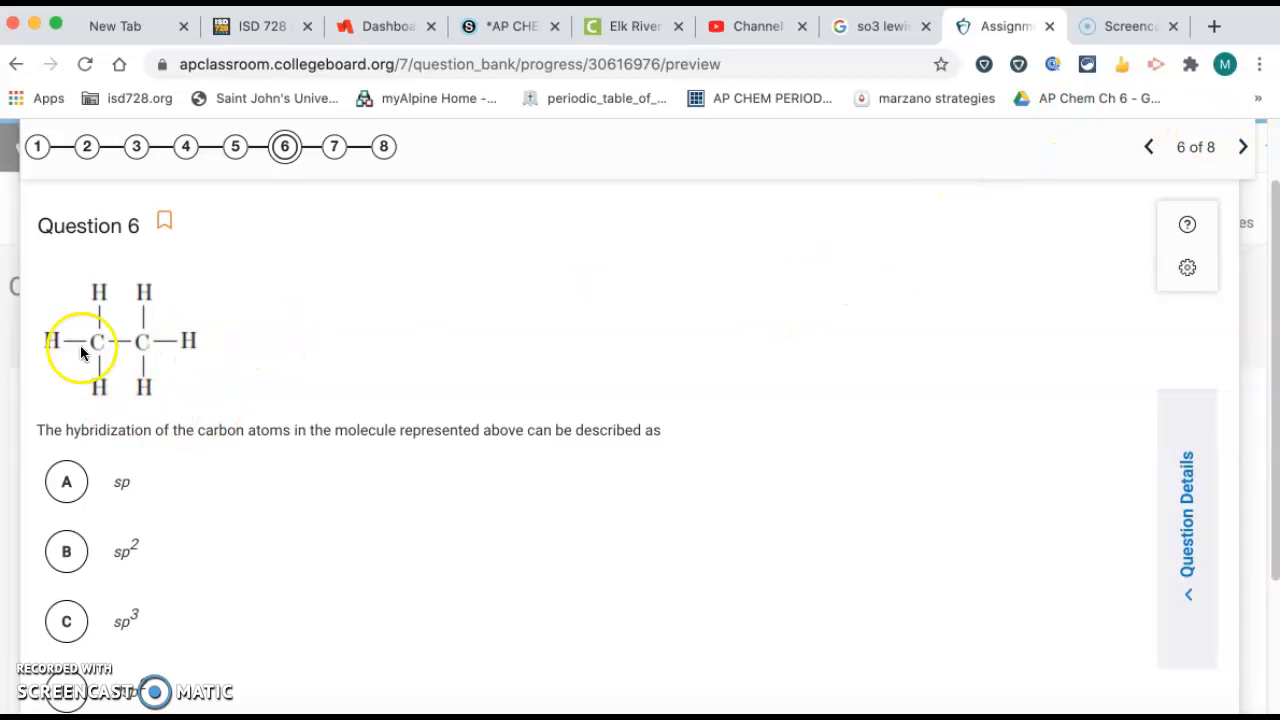
mouse_move(105, 307)
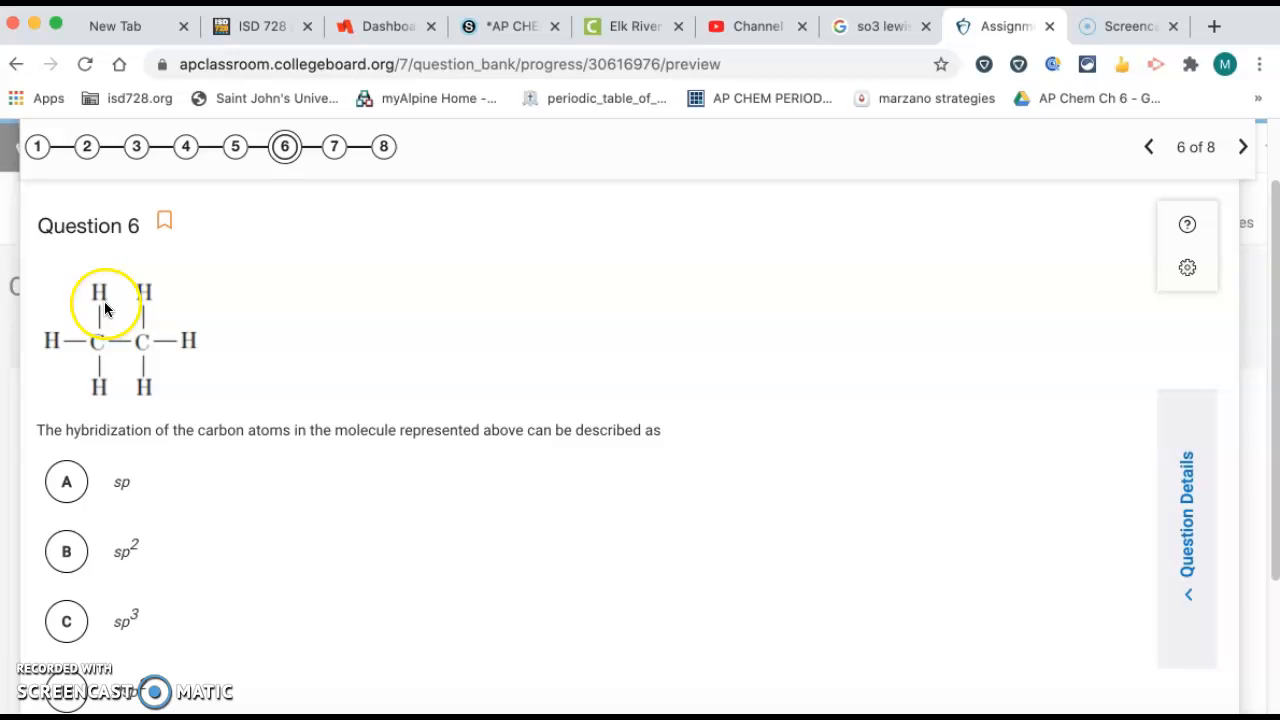
mouse_move(116, 375)
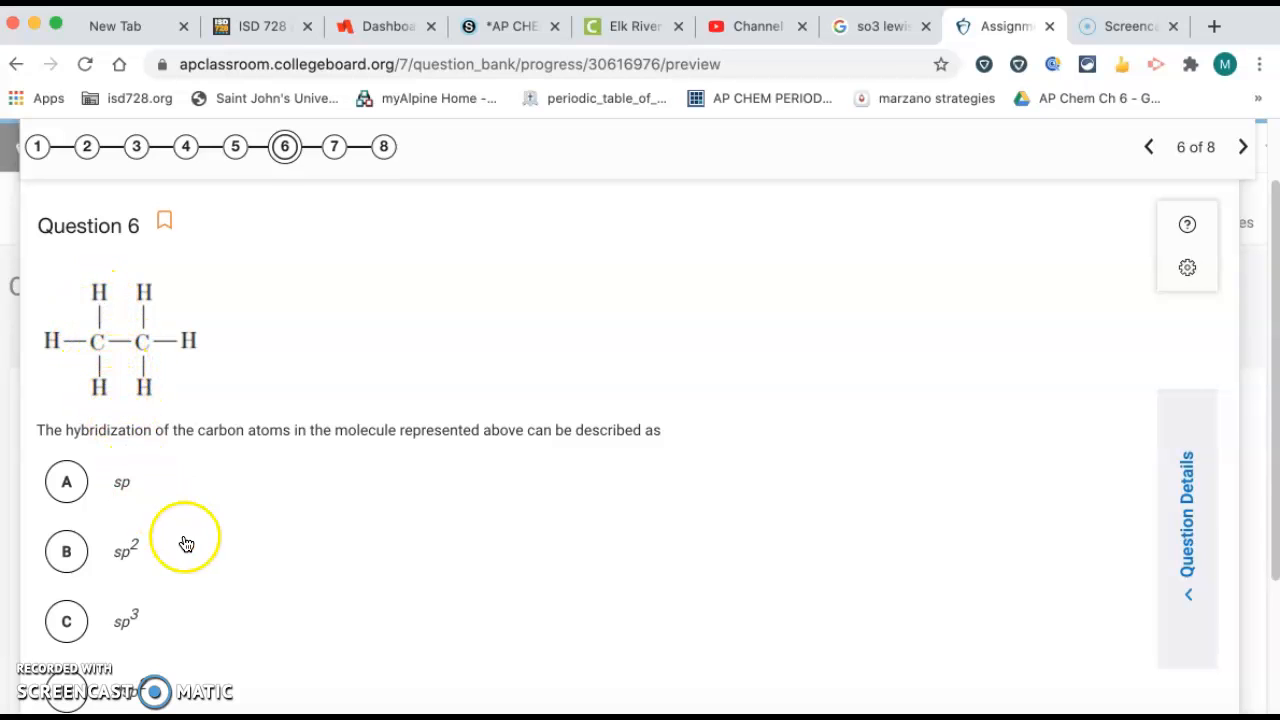
- Scroll through question 6's ethane hybridization choices and advance to question 7 on ethyne
scroll("down", 3)
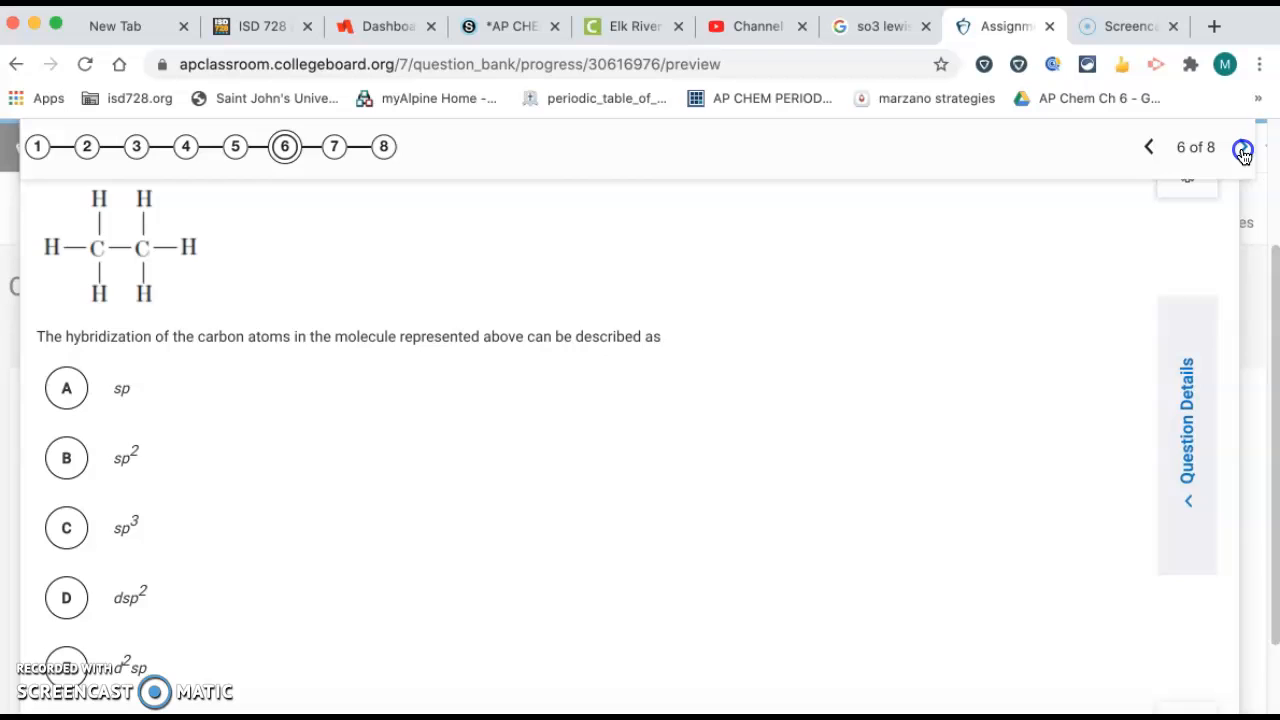
left_click(1243, 148)
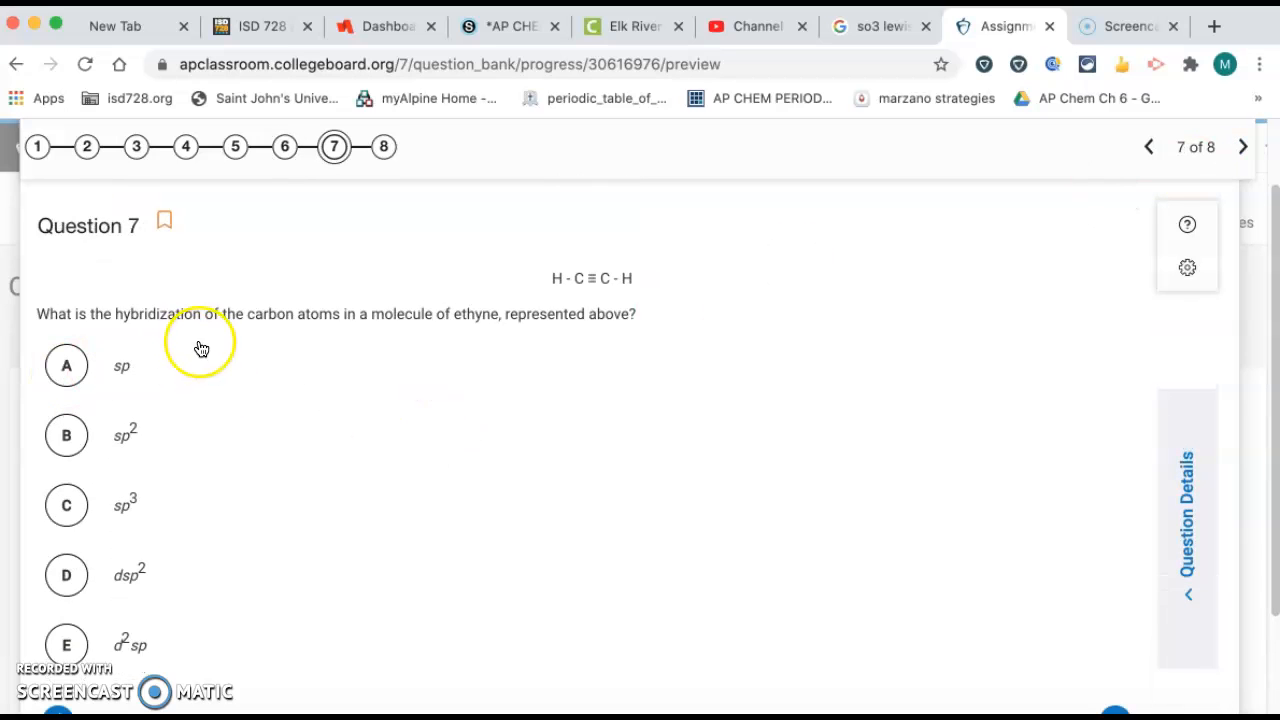
mouse_move(528, 317)
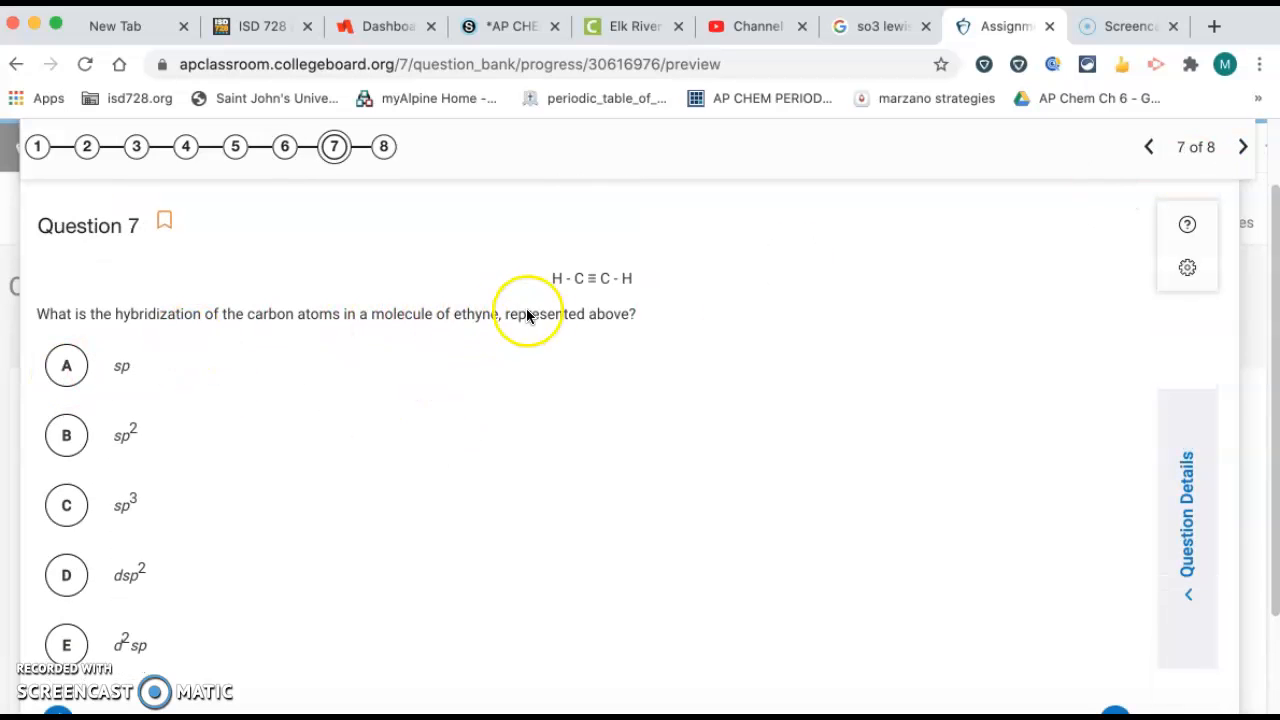
mouse_move(579, 287)
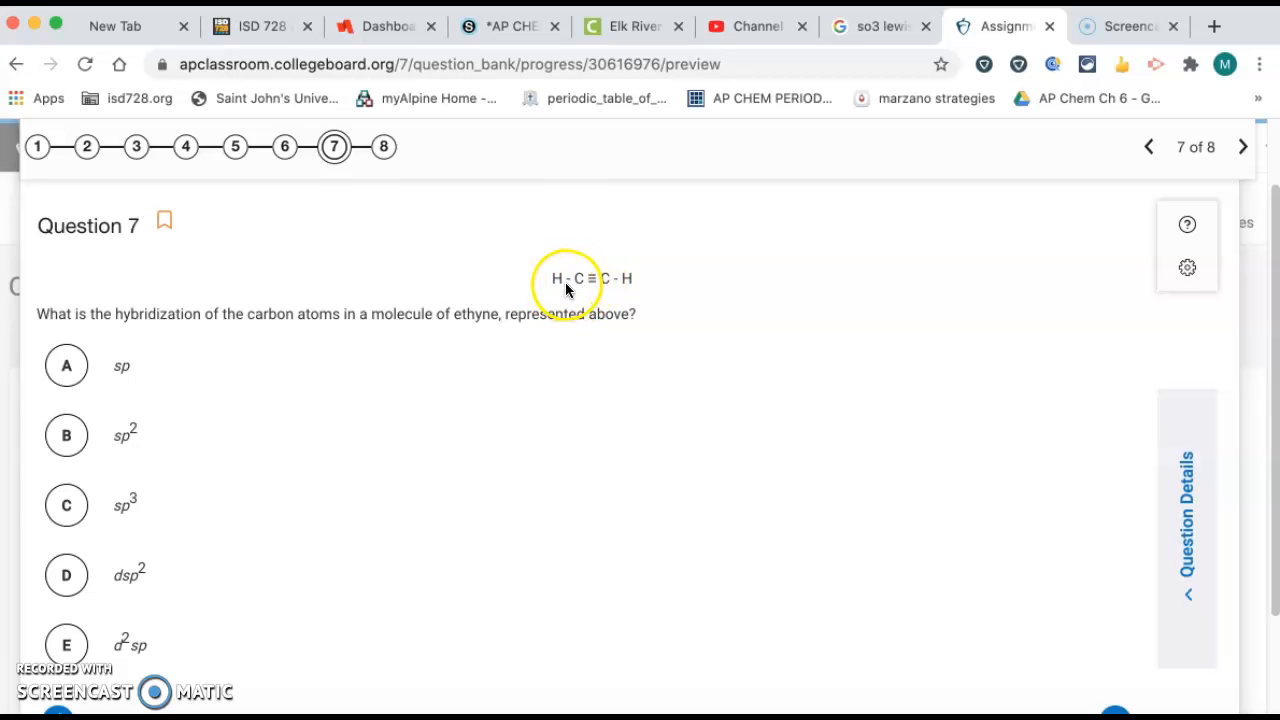
mouse_move(169, 398)
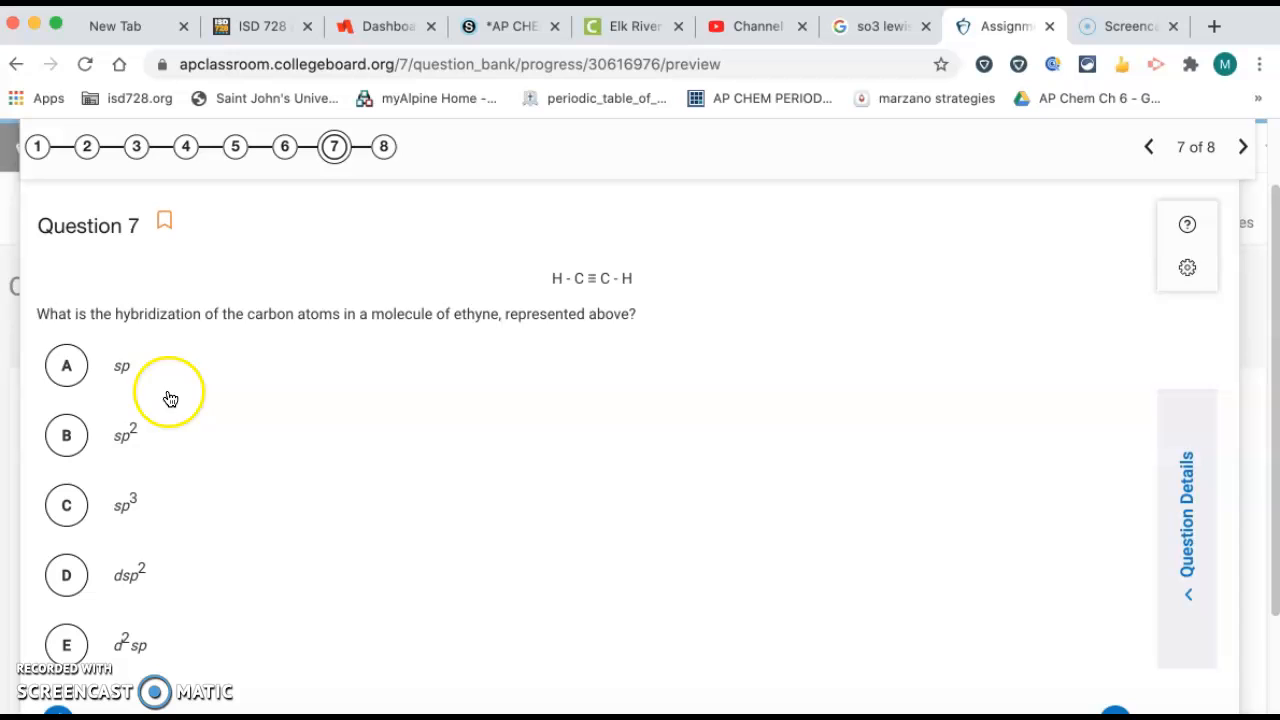
mouse_move(175, 381)
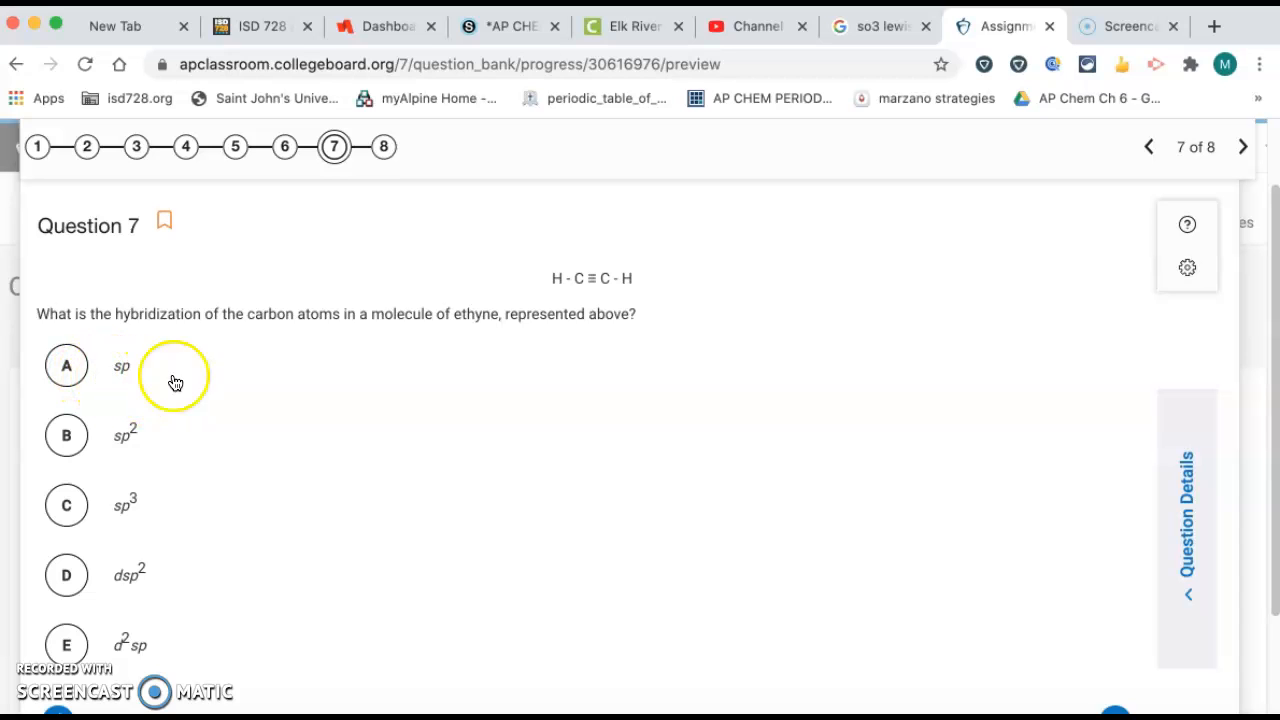
mouse_move(1245, 147)
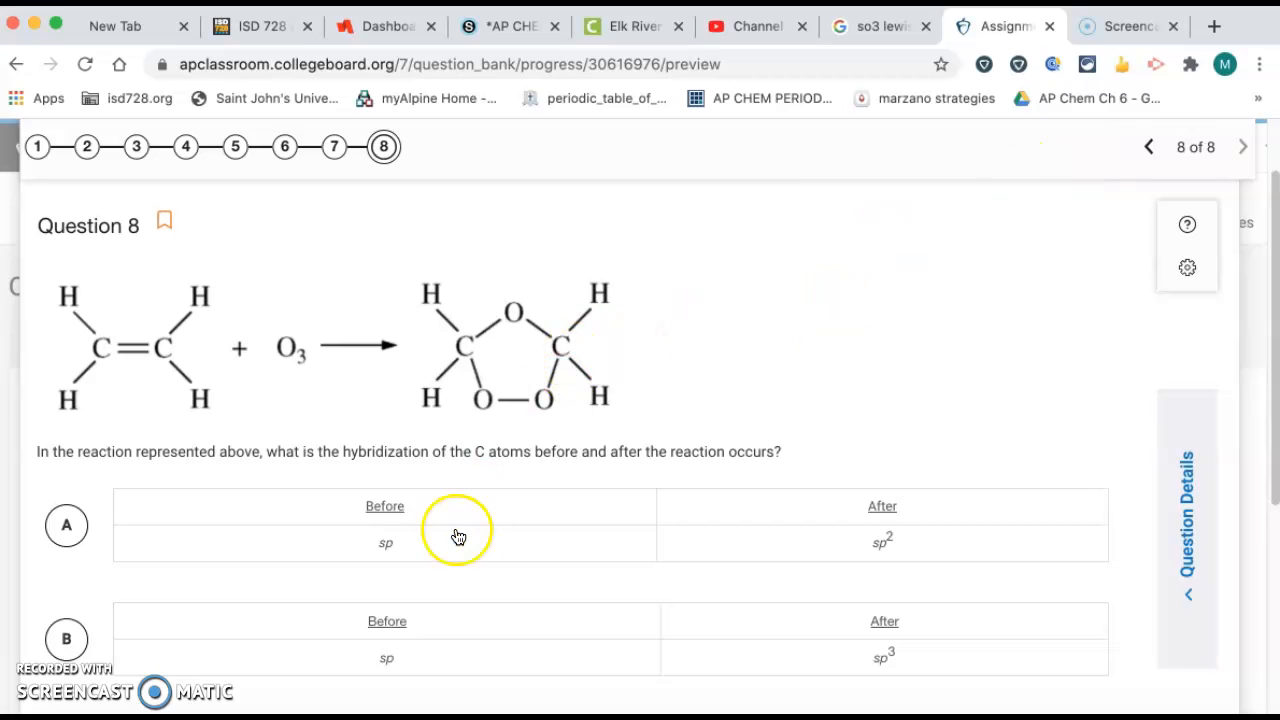
scroll("down", 3)
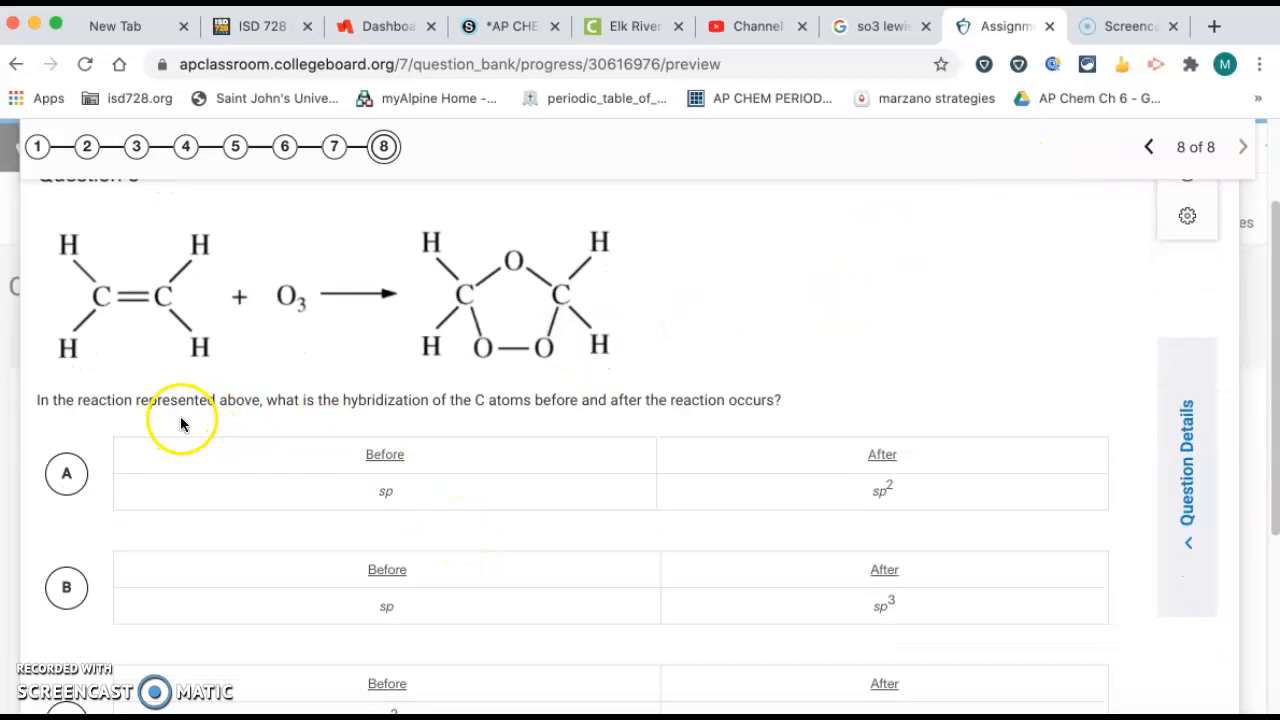
mouse_move(203, 291)
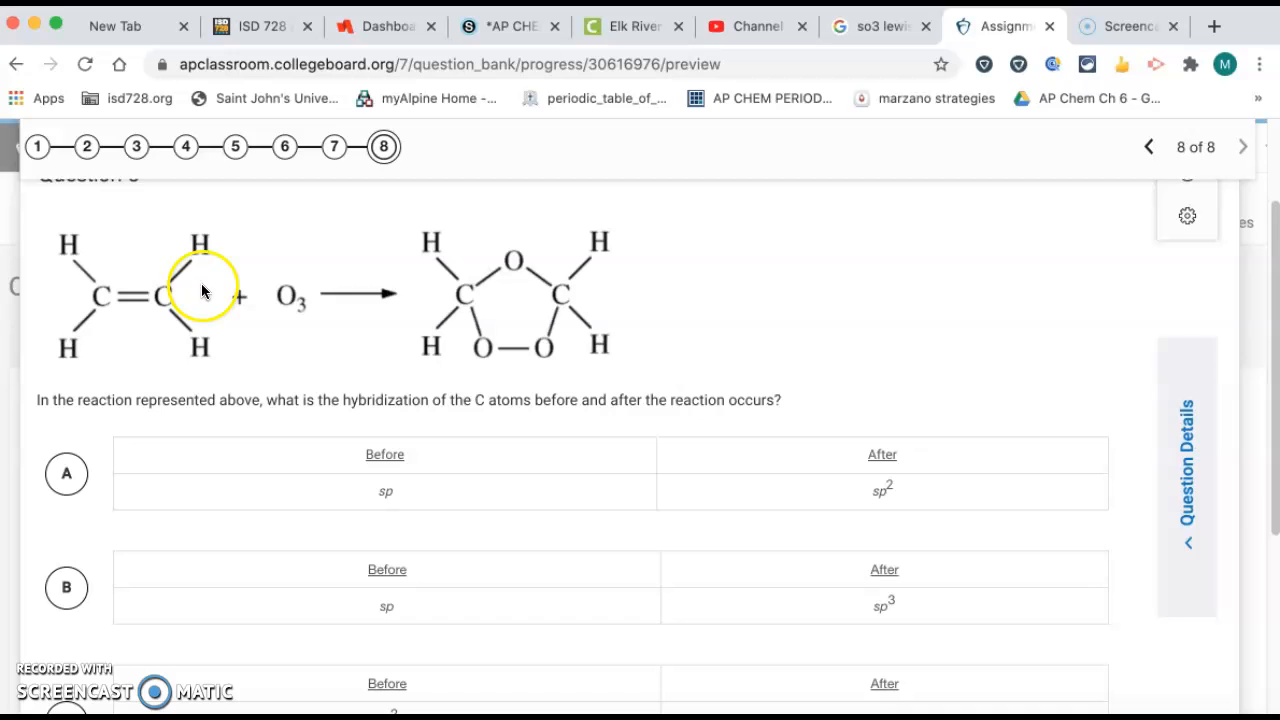
mouse_move(110, 322)
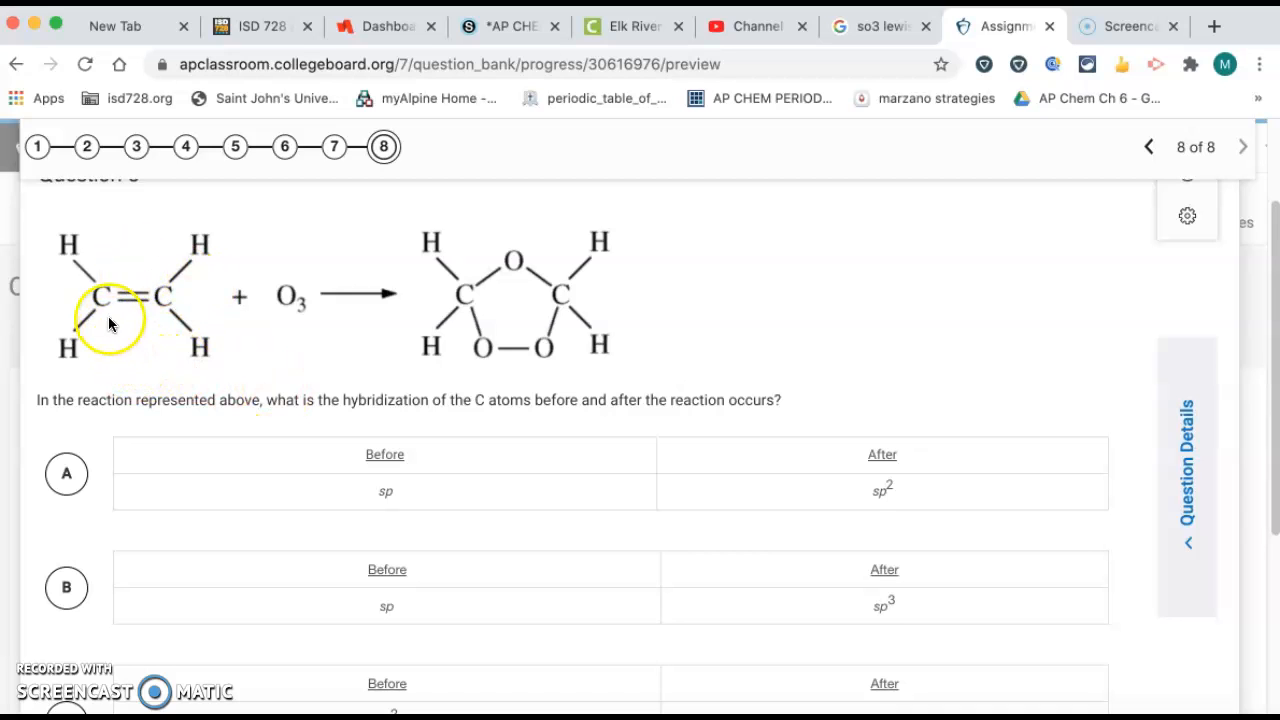
mouse_move(108, 330)
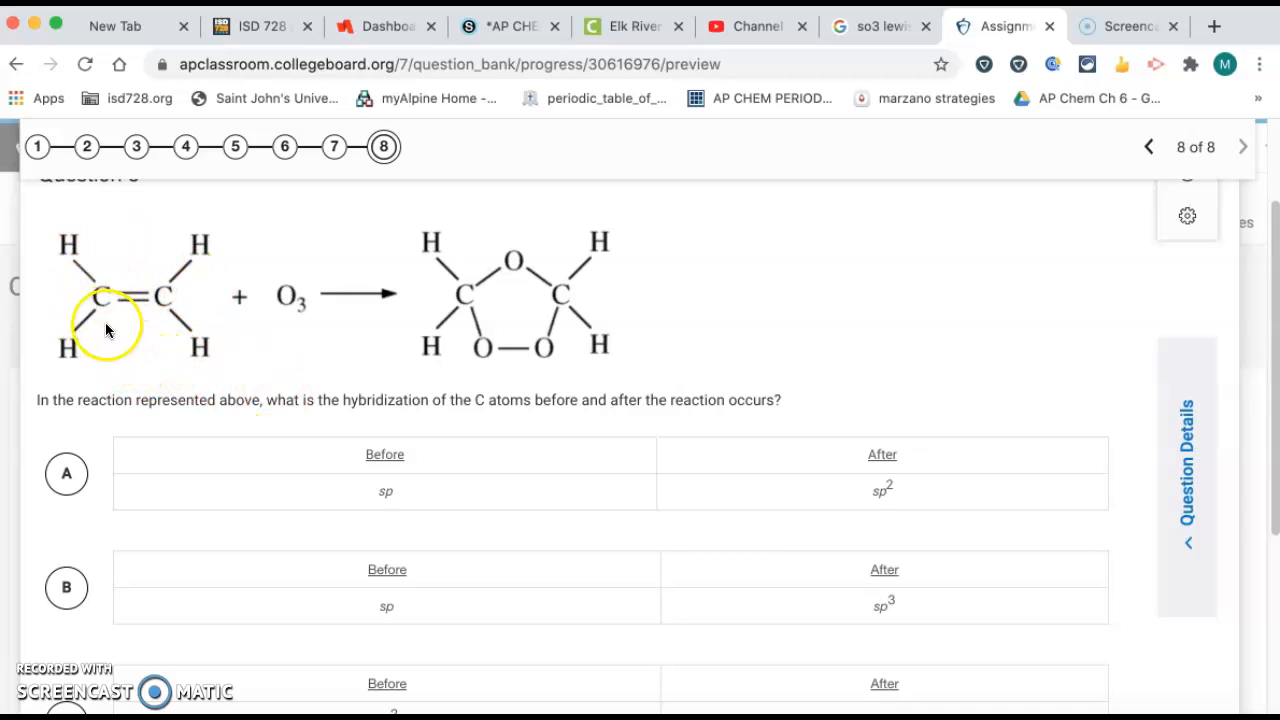
mouse_move(78, 272)
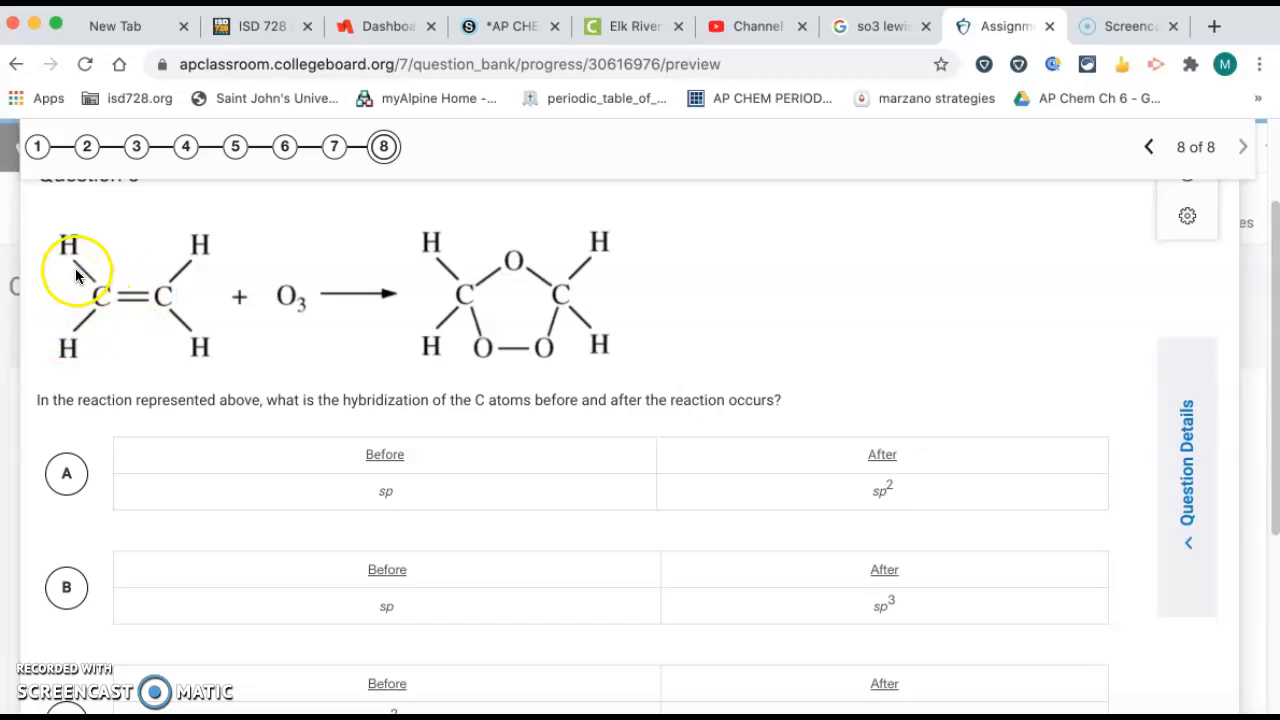
mouse_move(158, 318)
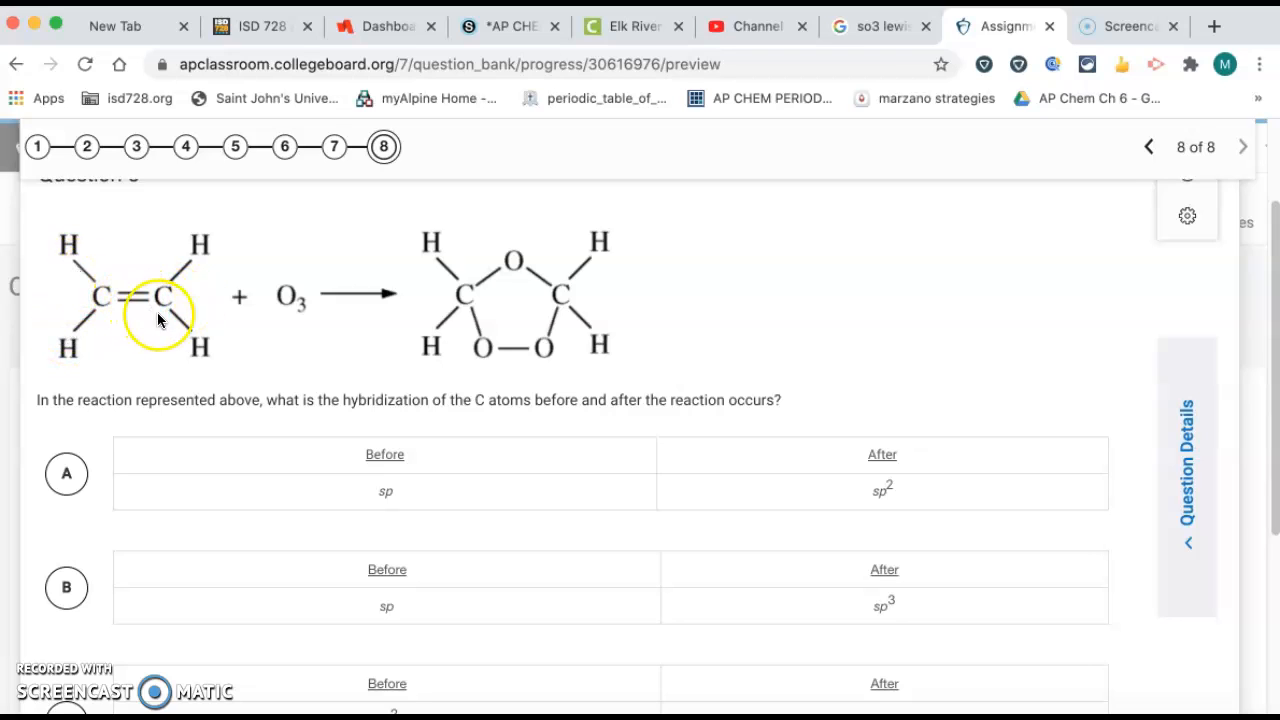
mouse_move(177, 318)
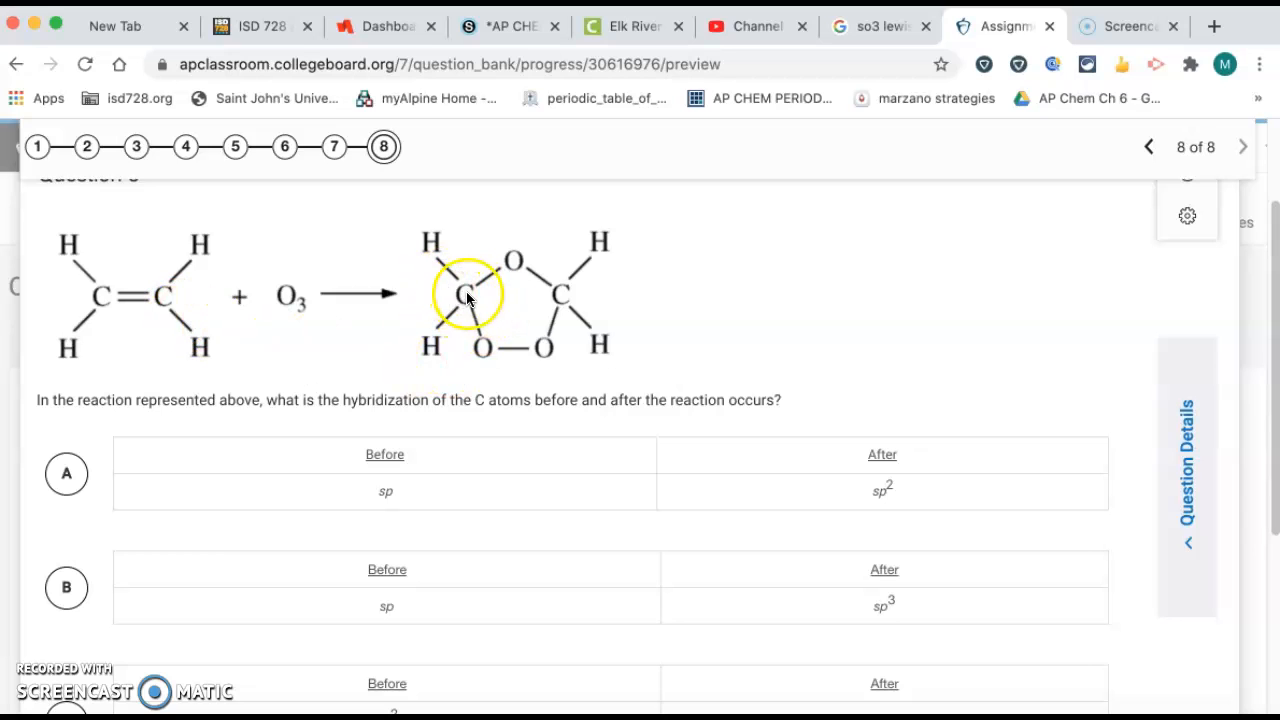
mouse_move(447, 264)
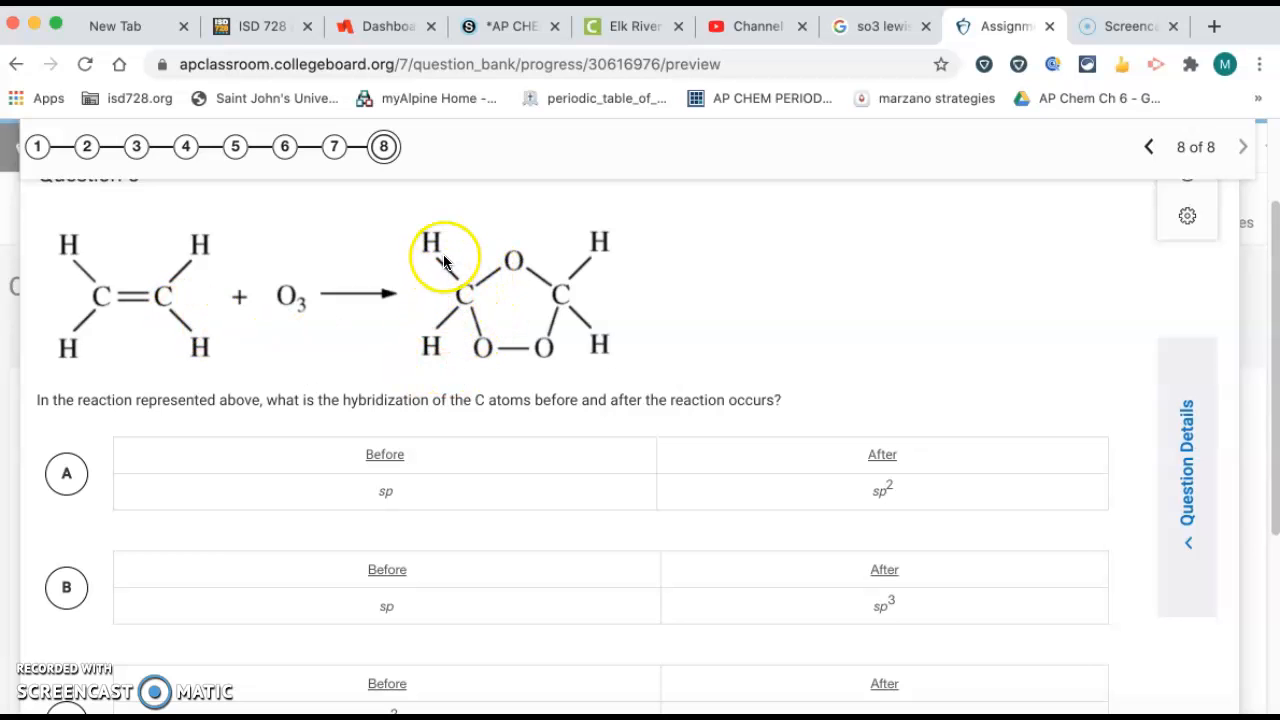
mouse_move(563, 291)
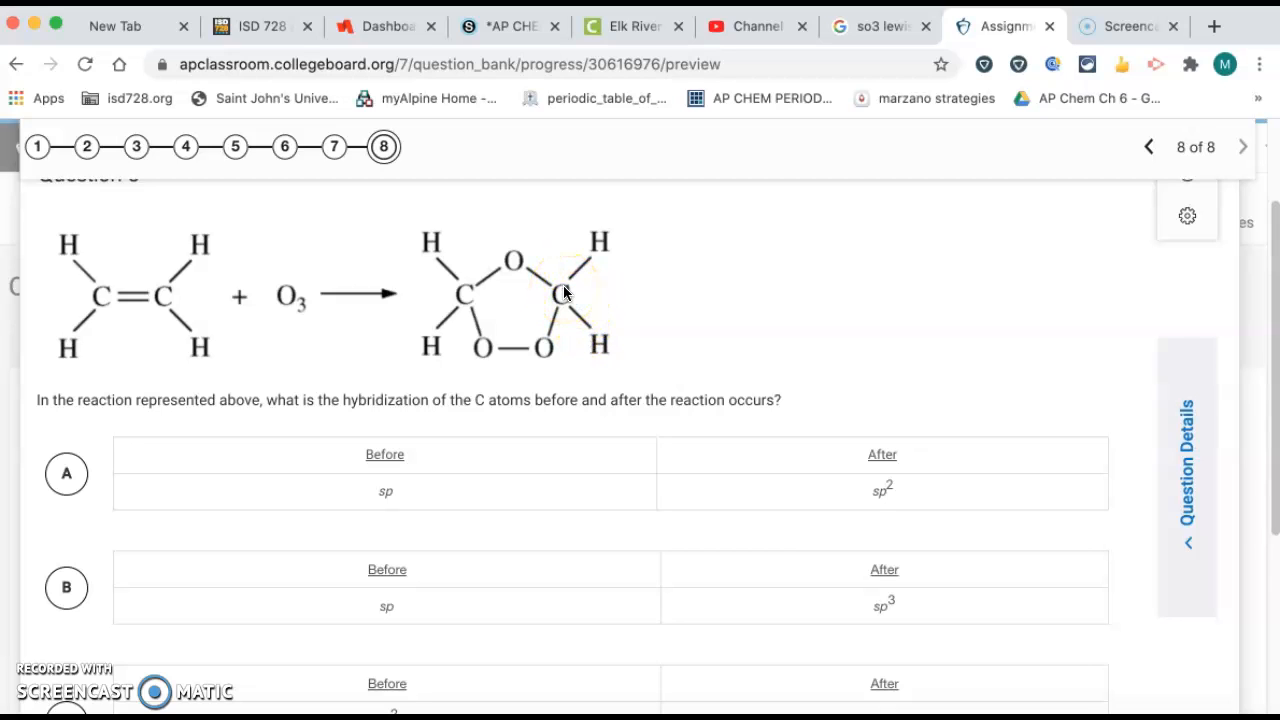
scroll("down", 3)
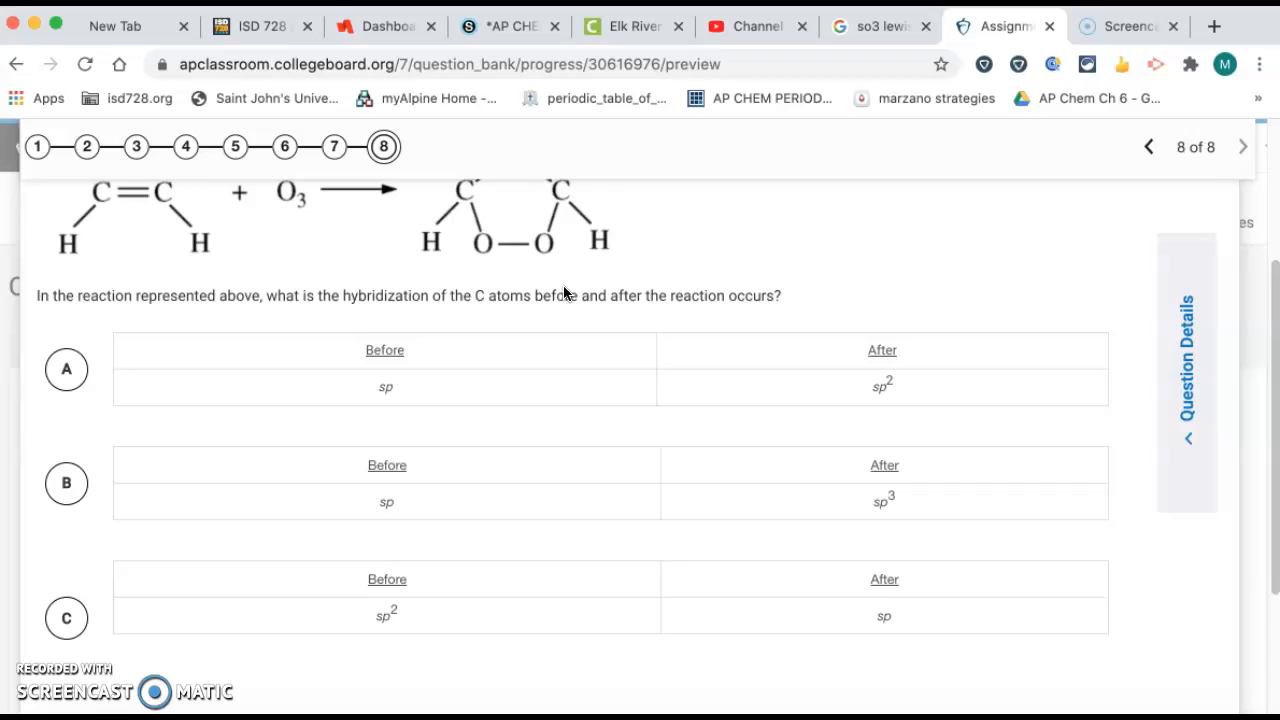
scroll("down", 3)
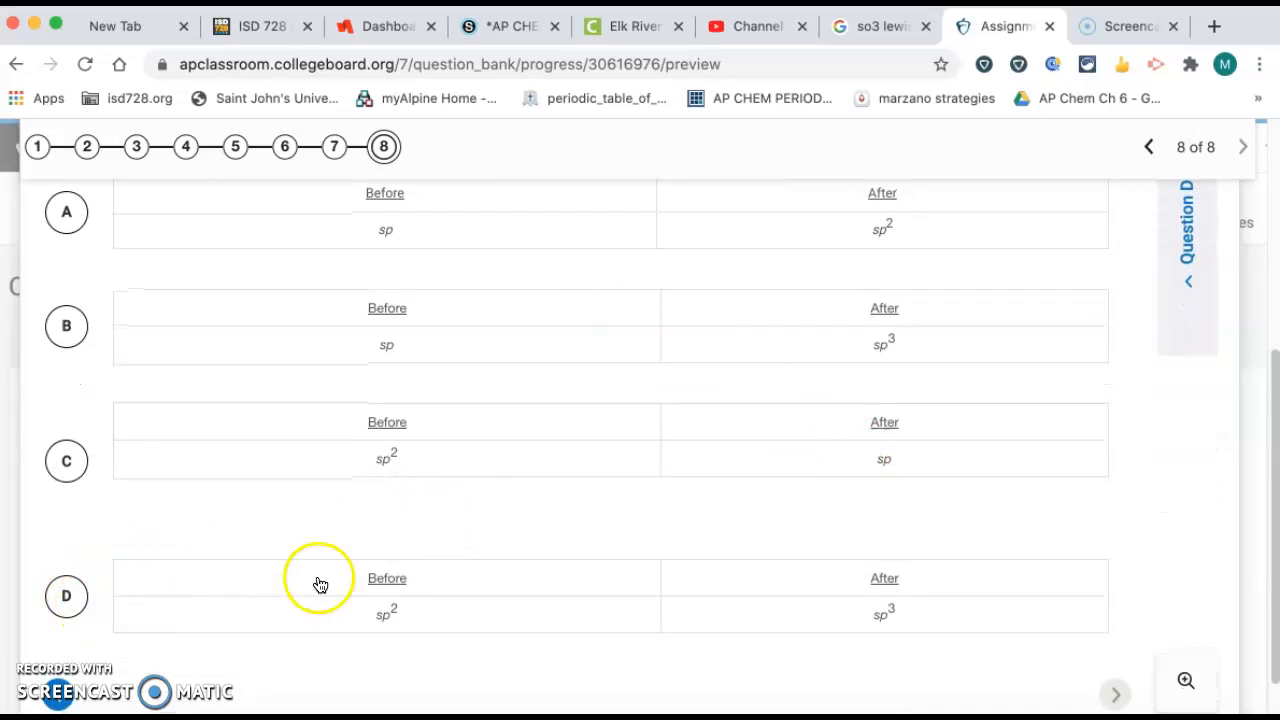
scroll("down", 3)
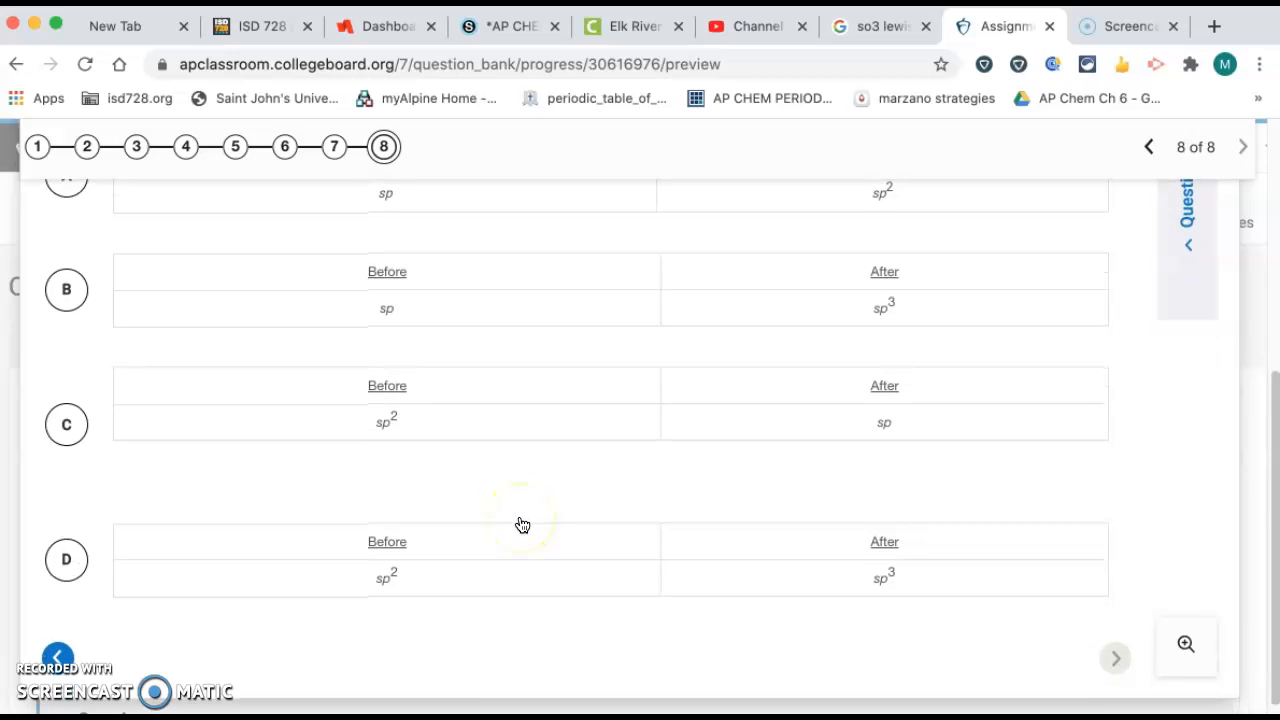